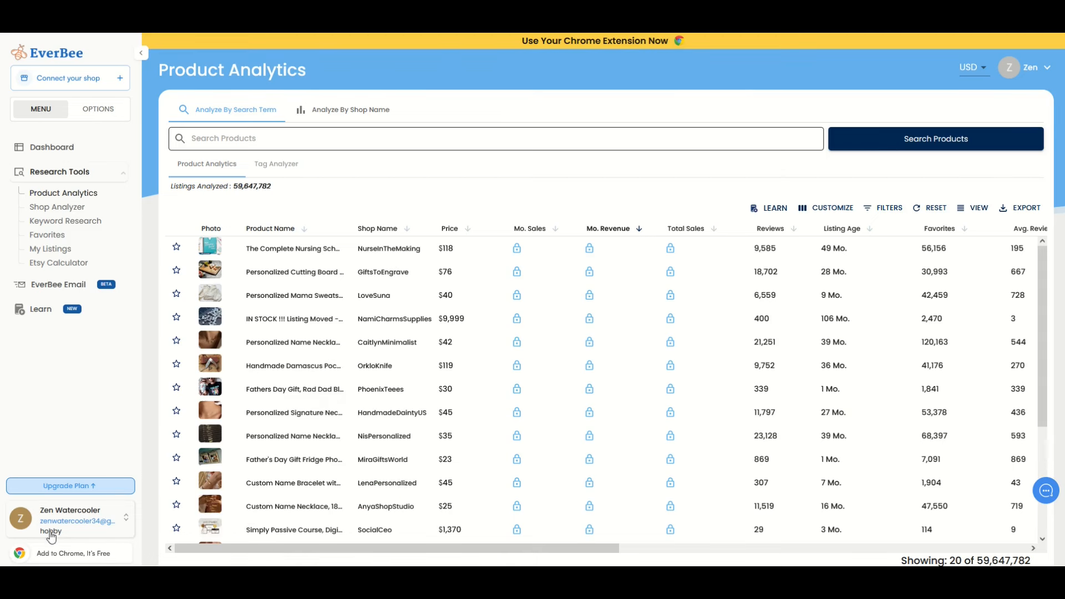
Open EverBee's pricing page comparing the Hobby, Growth and Business plans
click(70, 489)
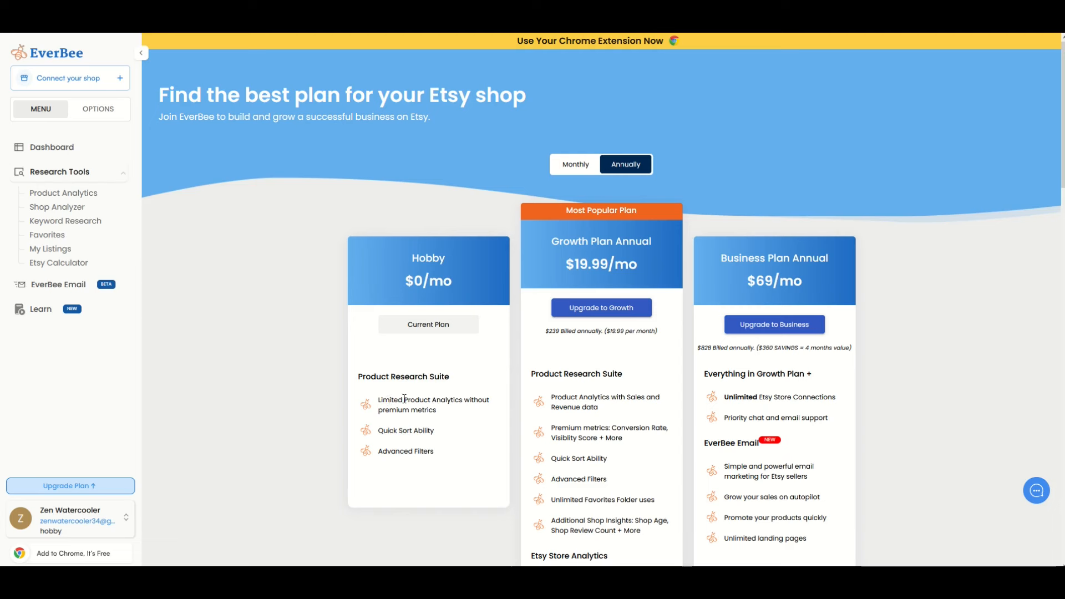
mouse_move(452, 414)
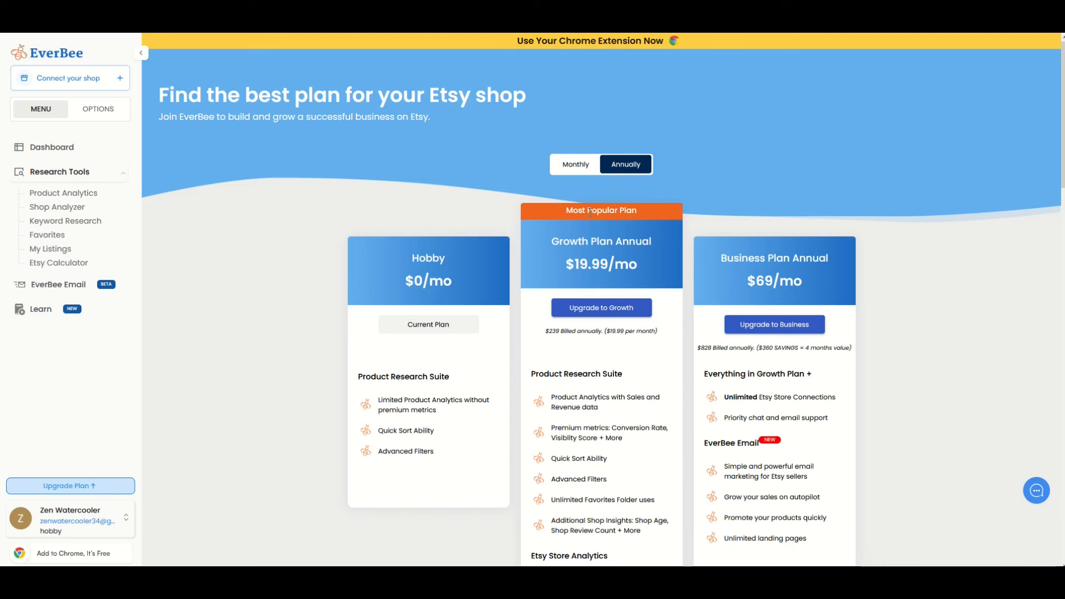
mouse_move(636, 358)
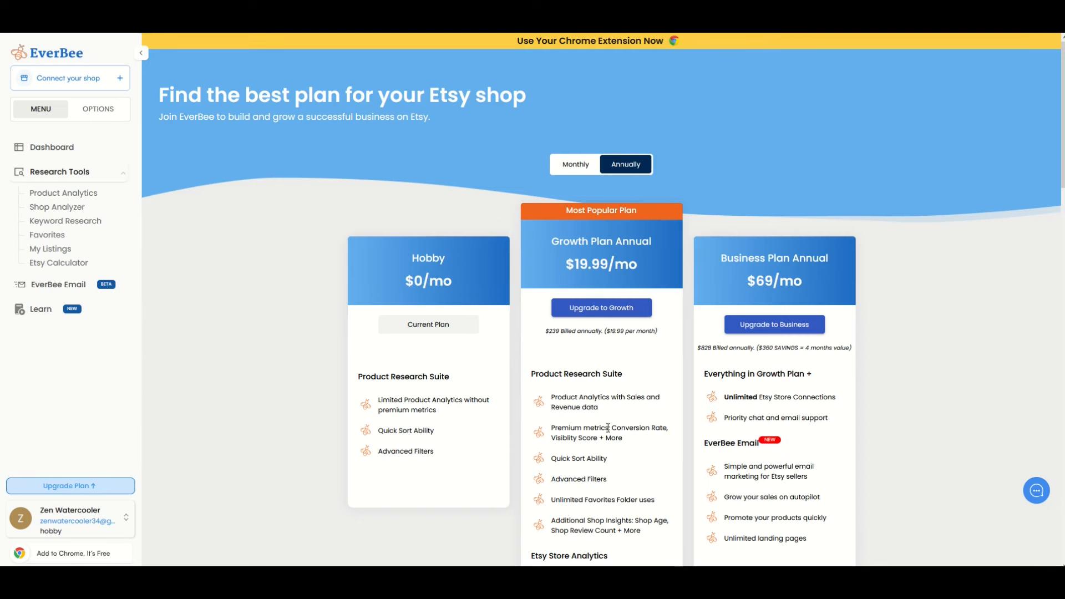
mouse_move(478, 290)
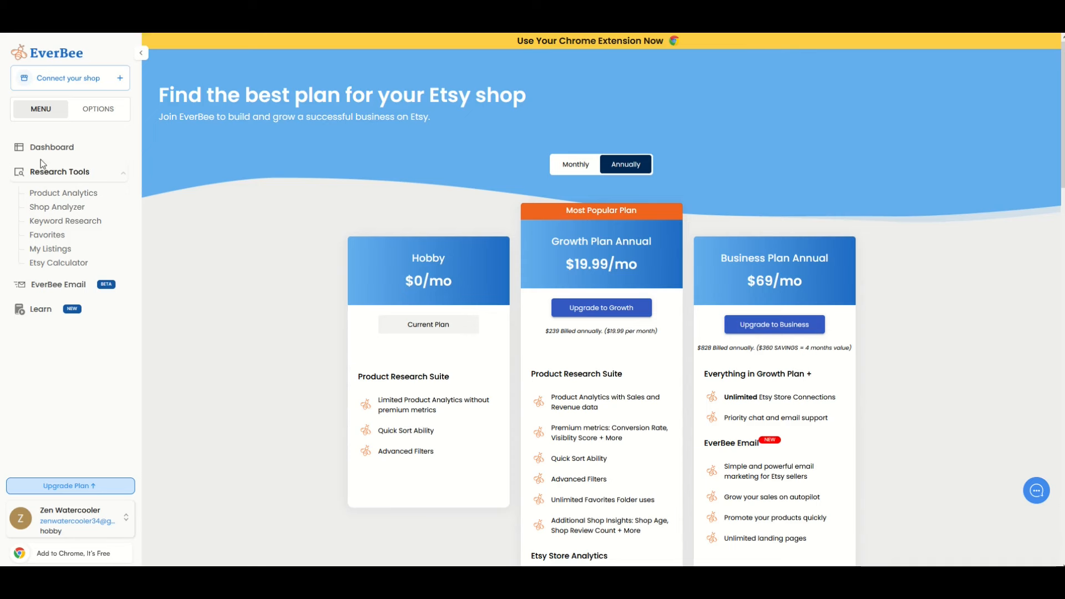
Show the Dashboard, then collapse and re-expand the Research Tools list
click(52, 146)
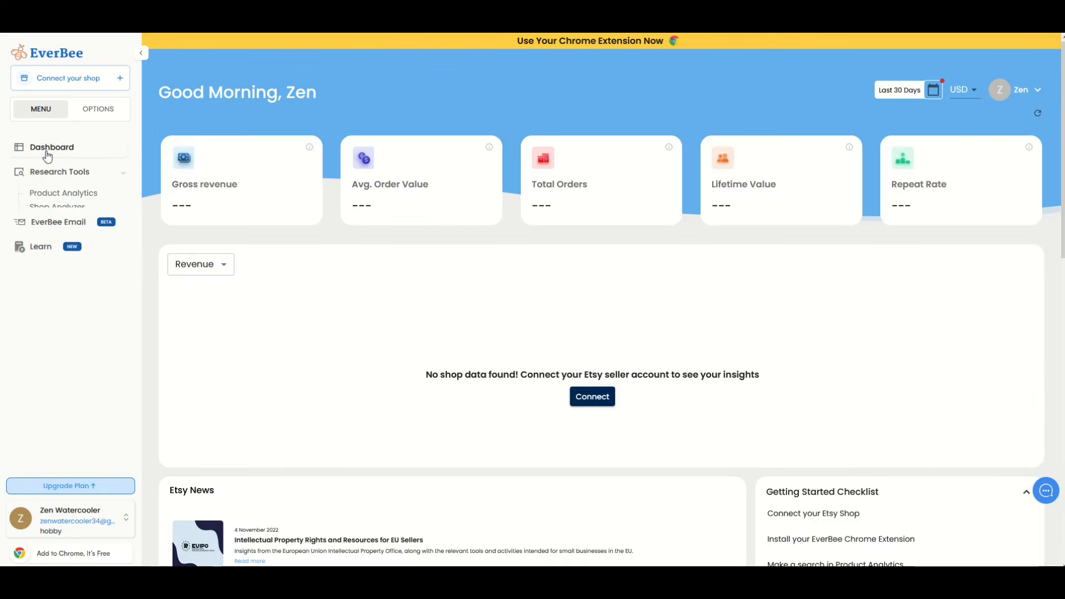
click(59, 171)
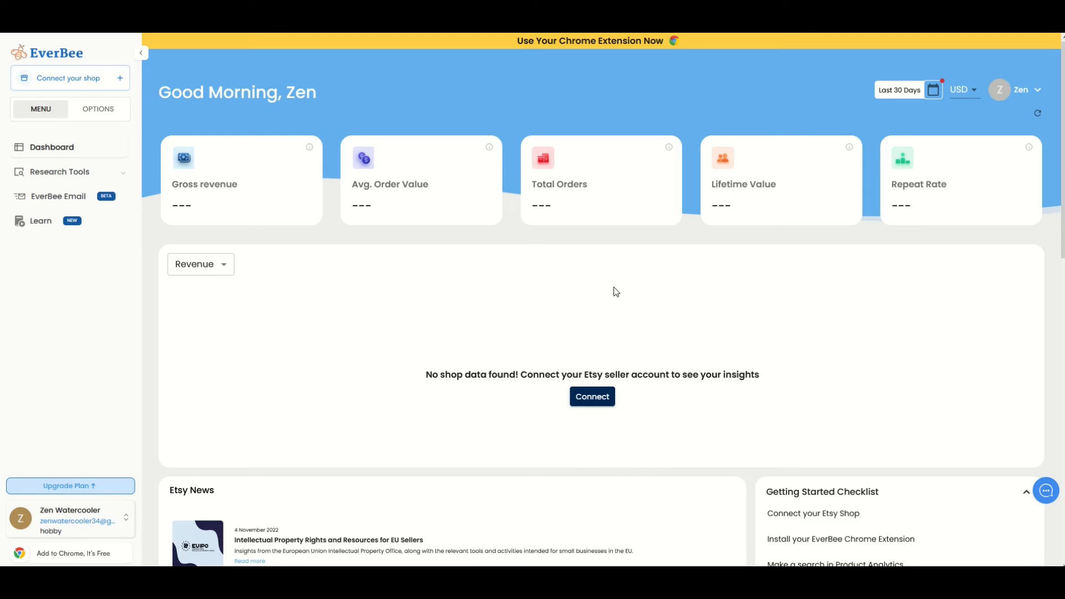
mouse_move(295, 335)
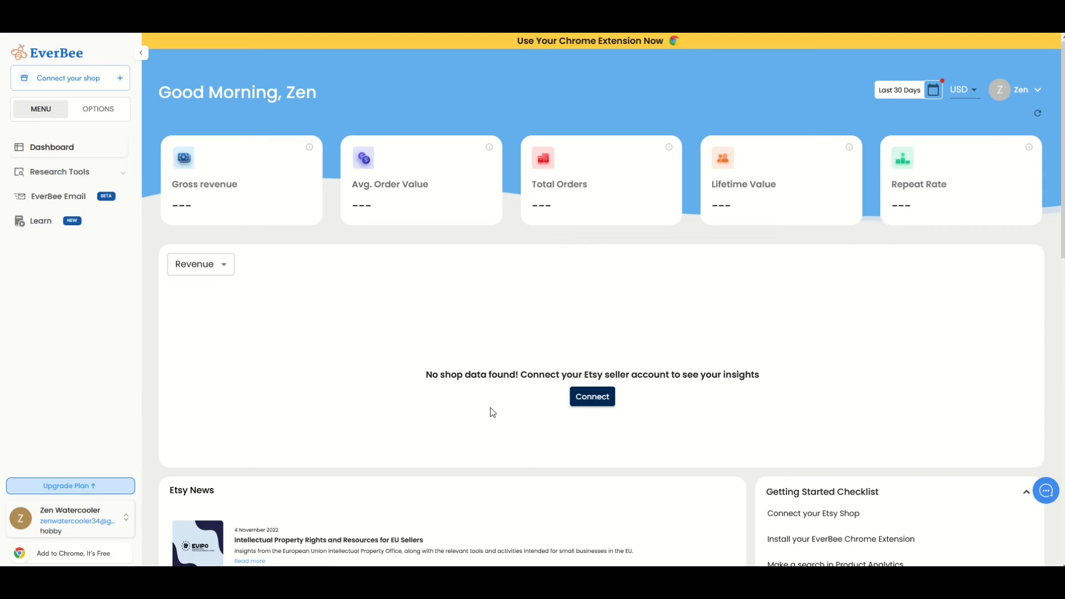
mouse_move(542, 412)
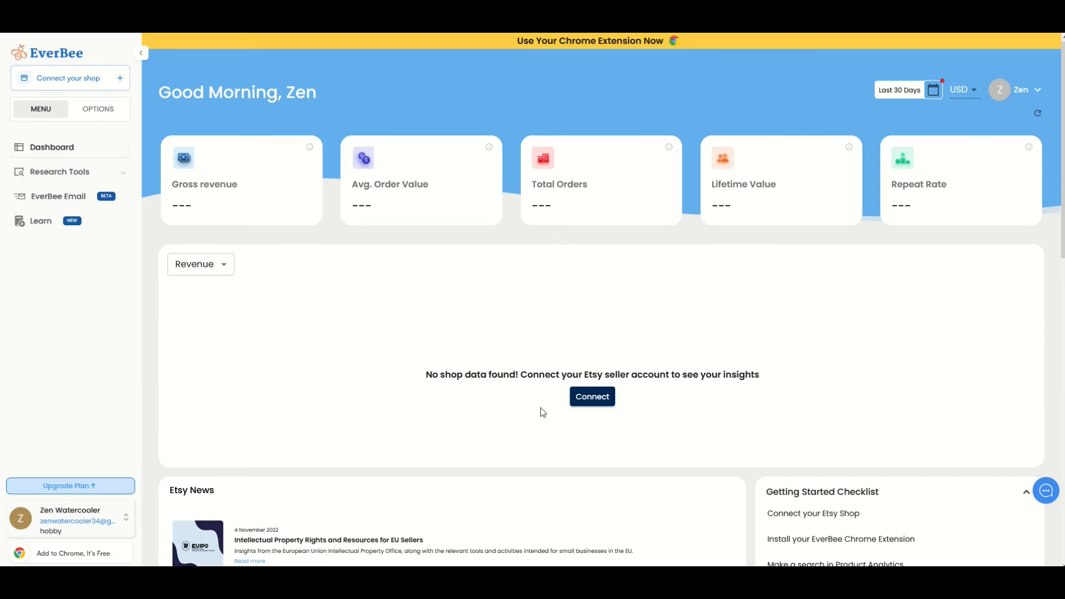
mouse_move(364, 339)
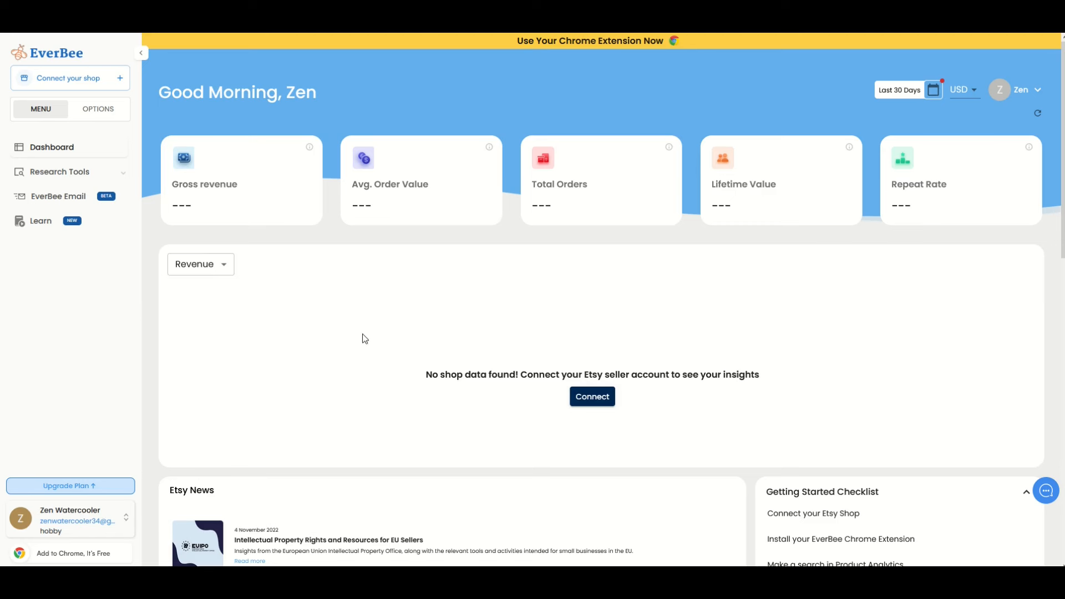
mouse_move(50, 195)
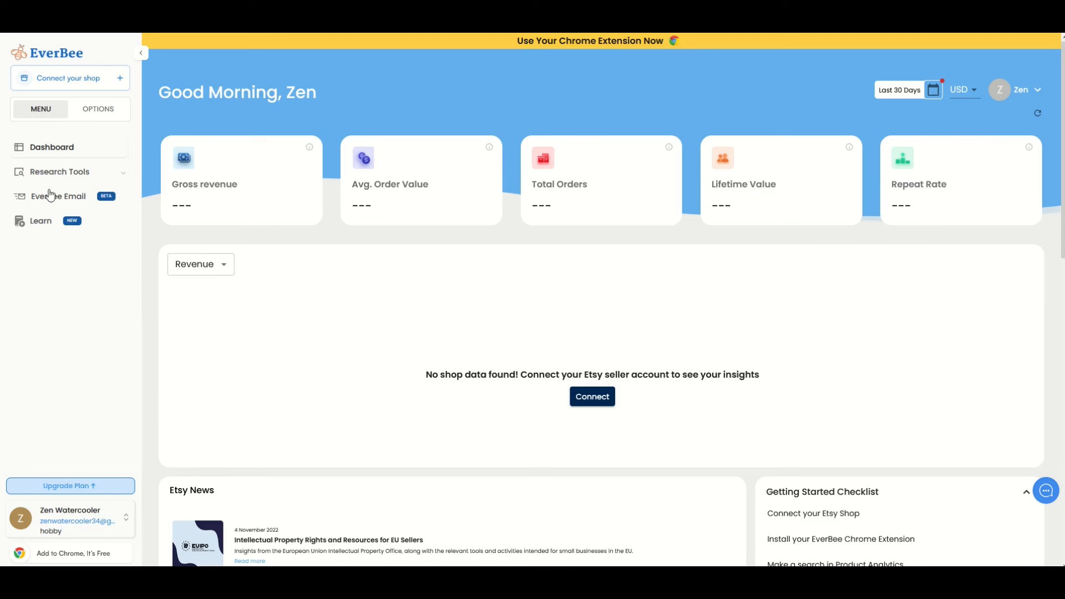
click(60, 171)
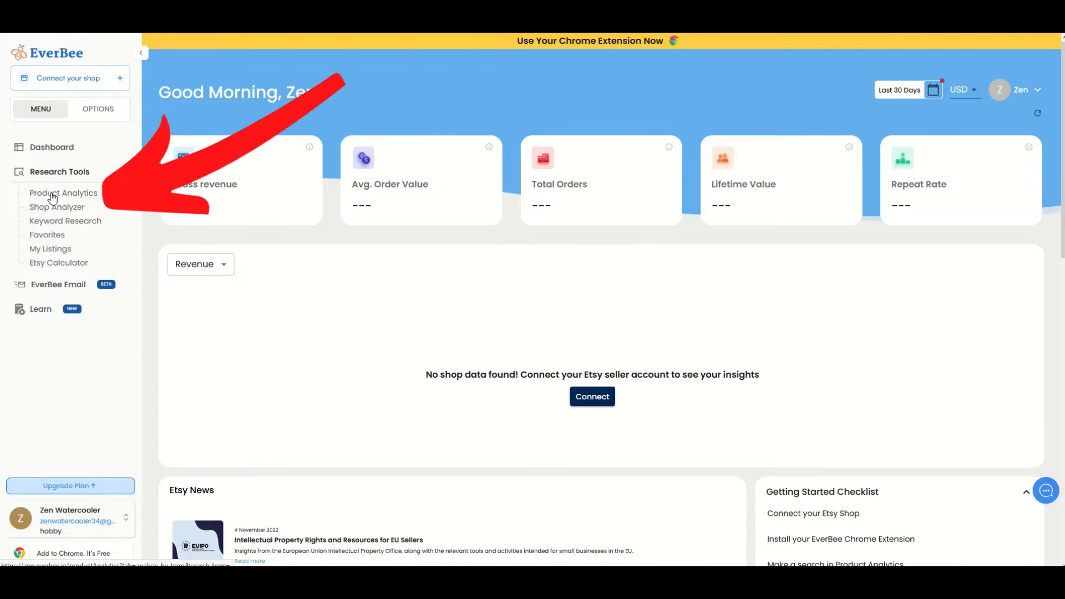
Open Product Analytics from the Research Tools list
click(63, 193)
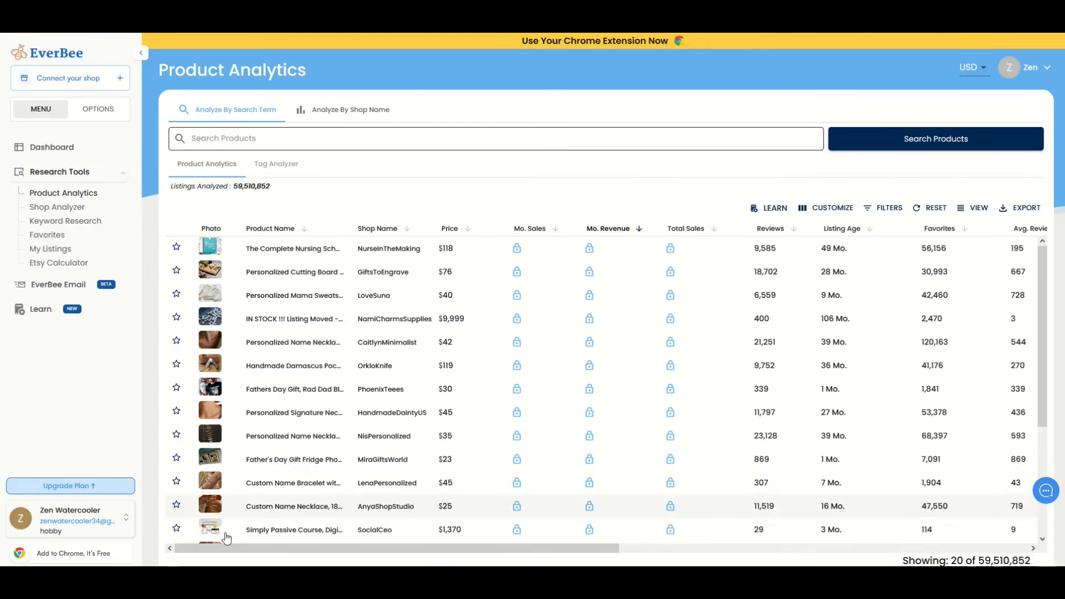
mouse_move(276, 397)
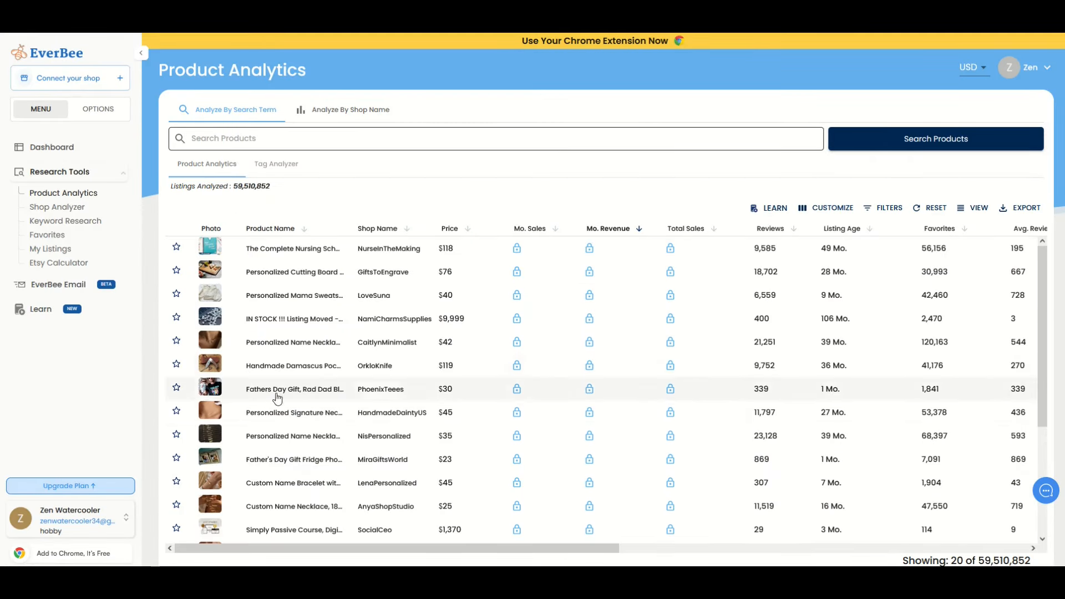
mouse_move(474, 288)
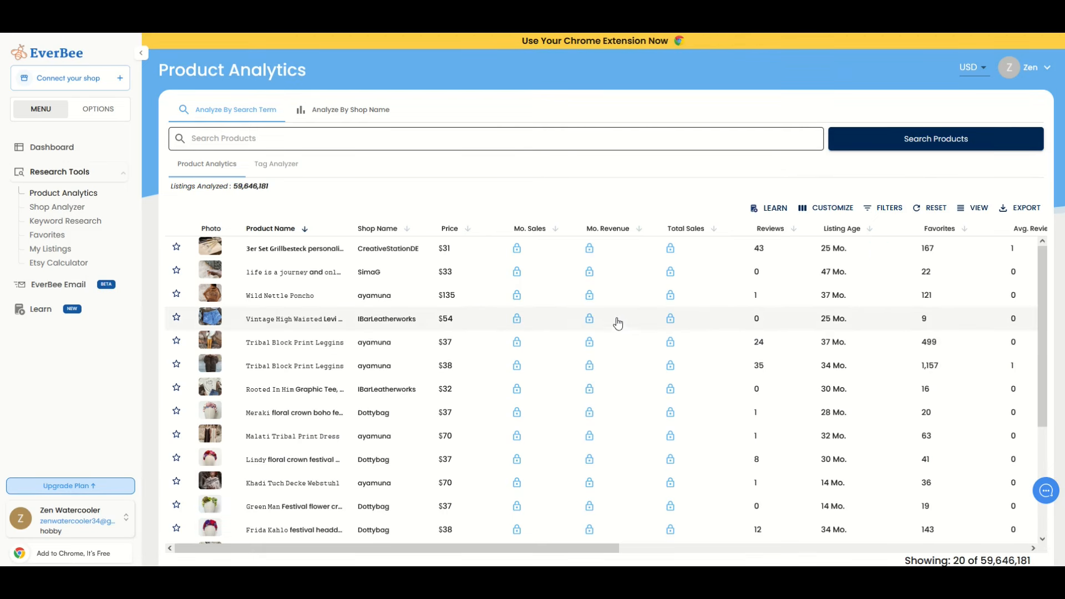
mouse_move(195, 173)
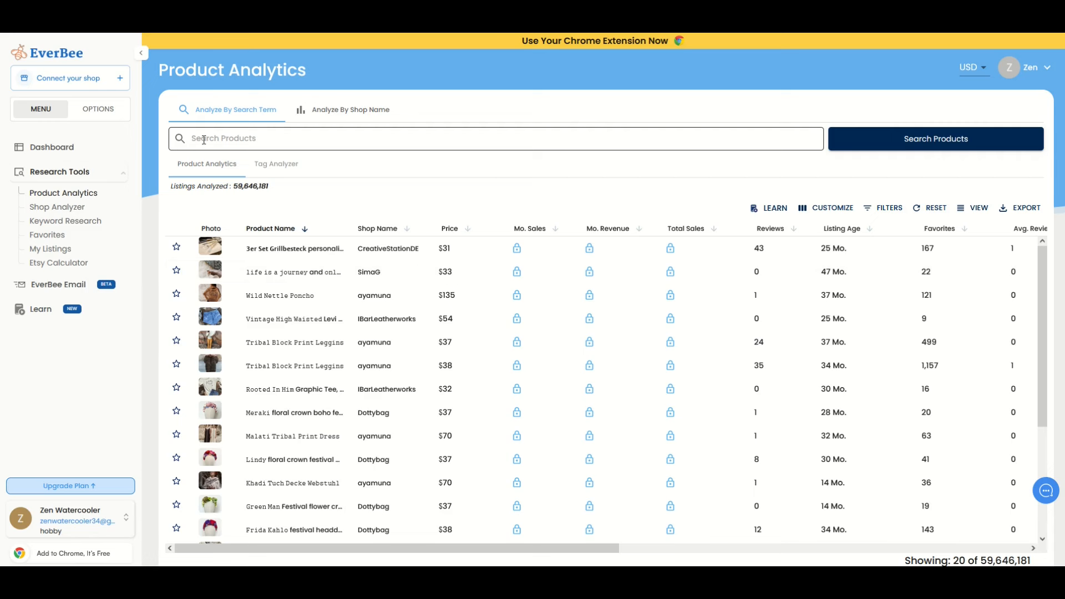
Search products for 'horror', sort by favorites, and view the top Albino Fruit Bats listing on Etsy
text(horror)
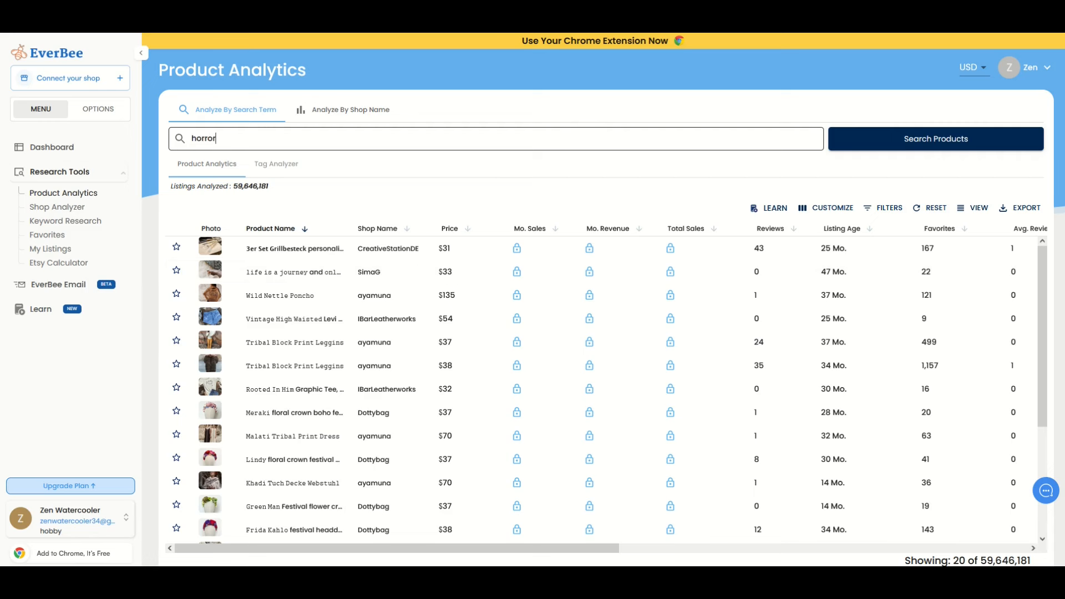
click(934, 139)
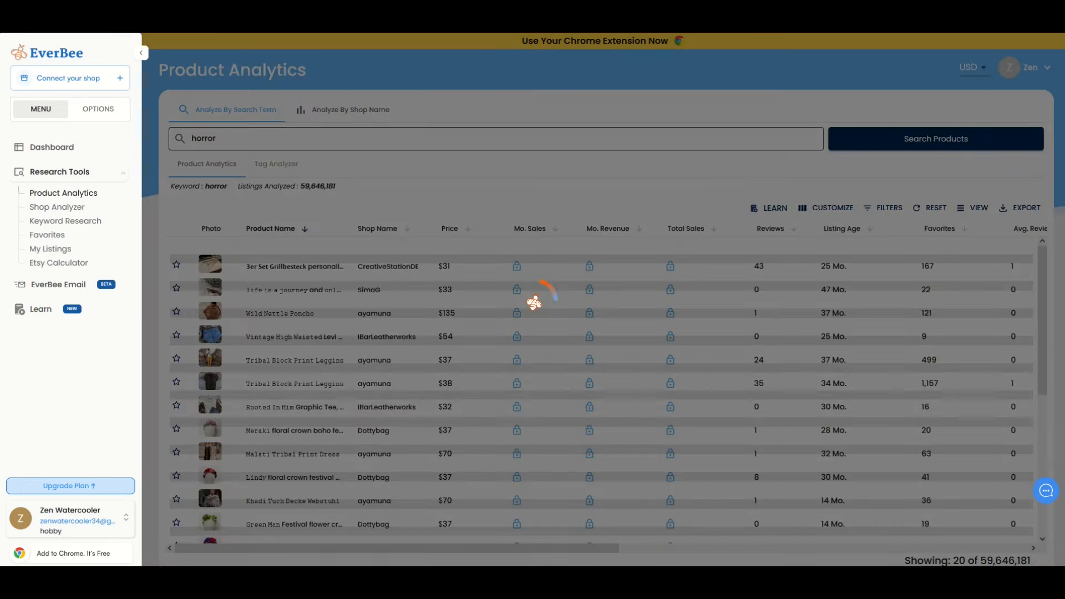
click(935, 139)
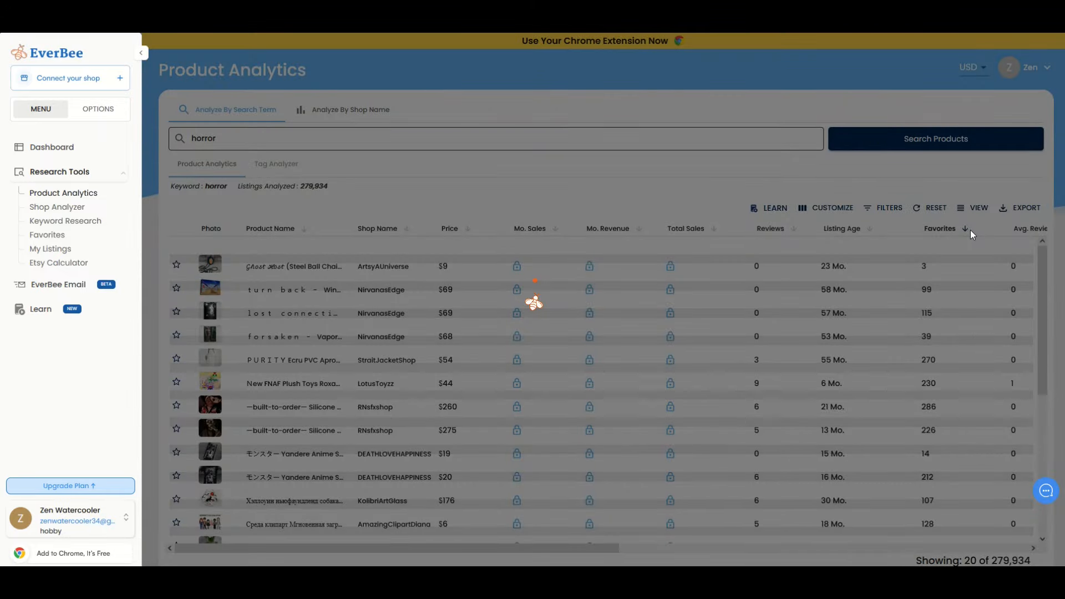
click(940, 228)
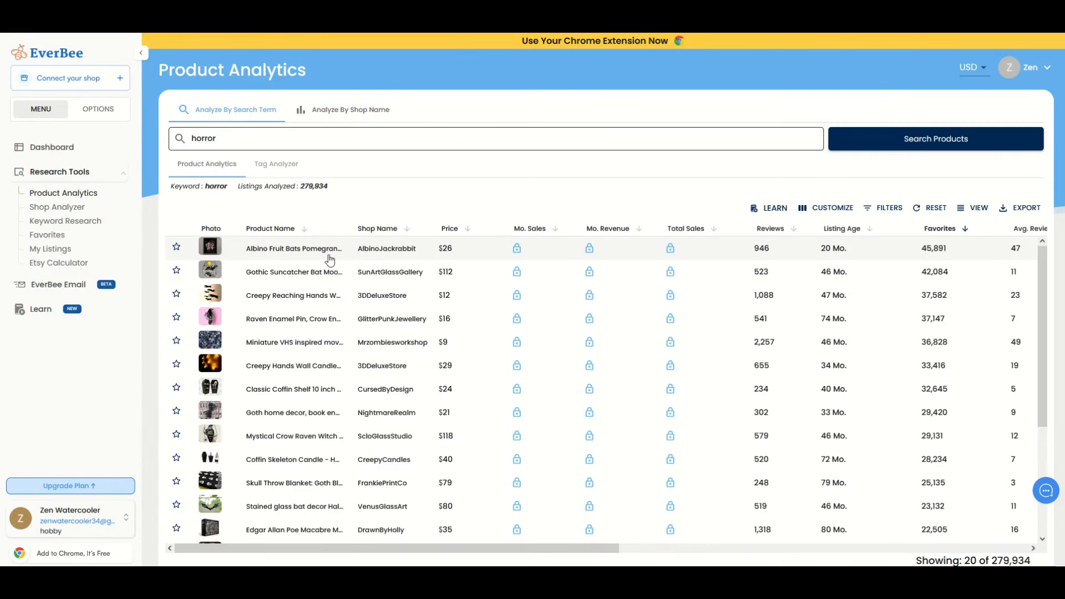
click(293, 248)
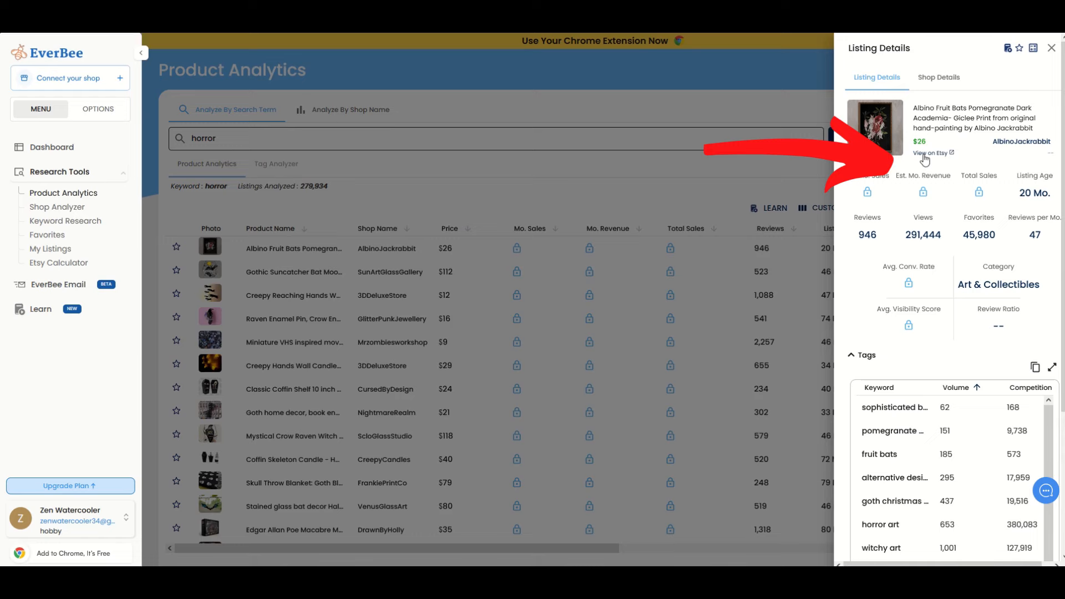
click(930, 153)
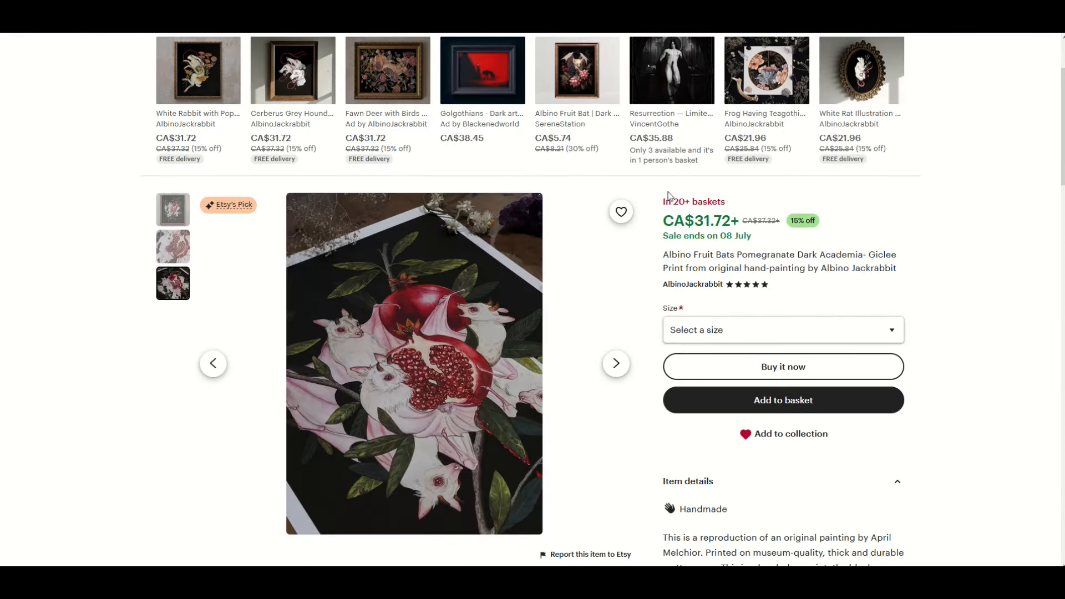
Scroll through the Albino Fruit Bats Pomegranate print listing on Etsy
scroll(down, 3)
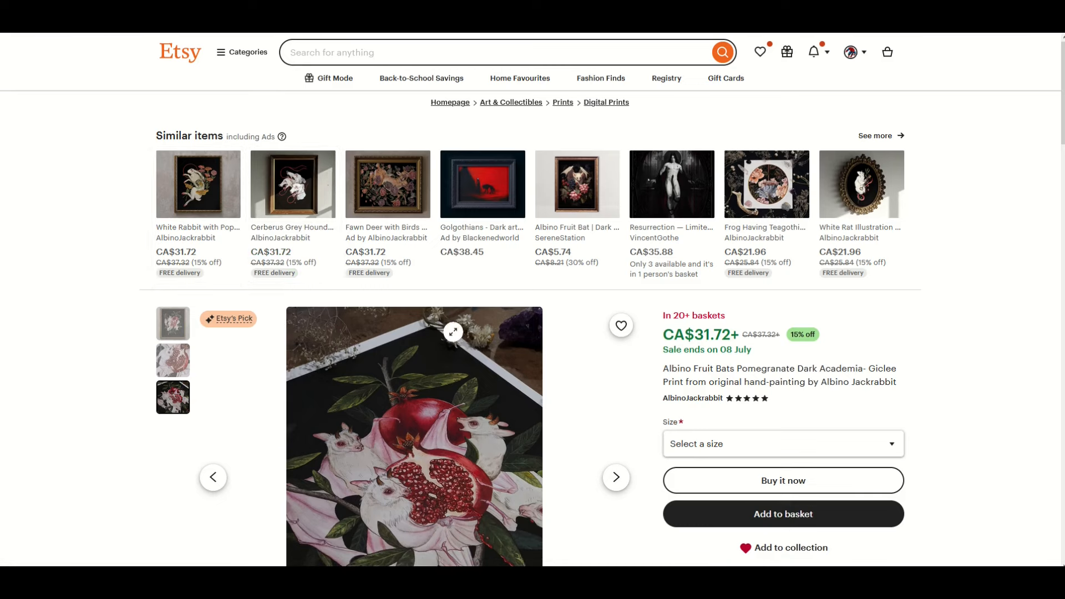
scroll(down, 3)
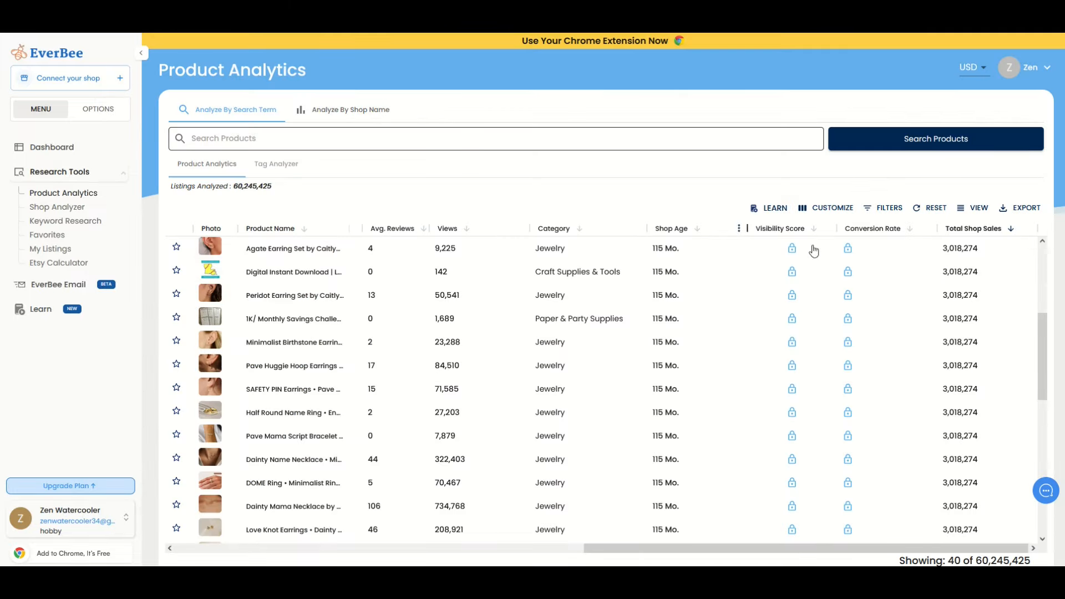
mouse_move(878, 366)
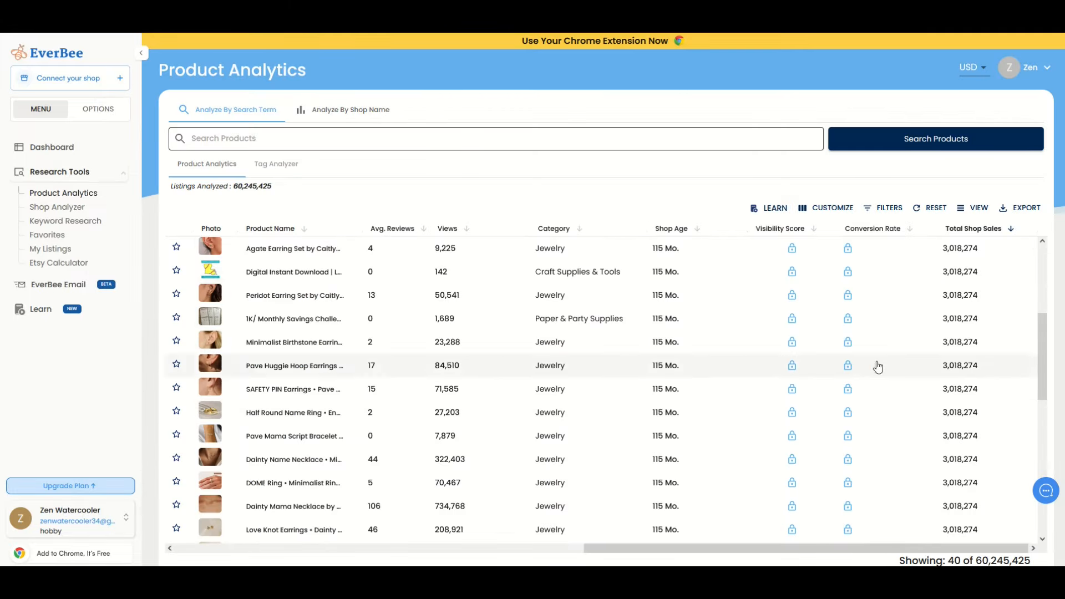
mouse_move(245, 346)
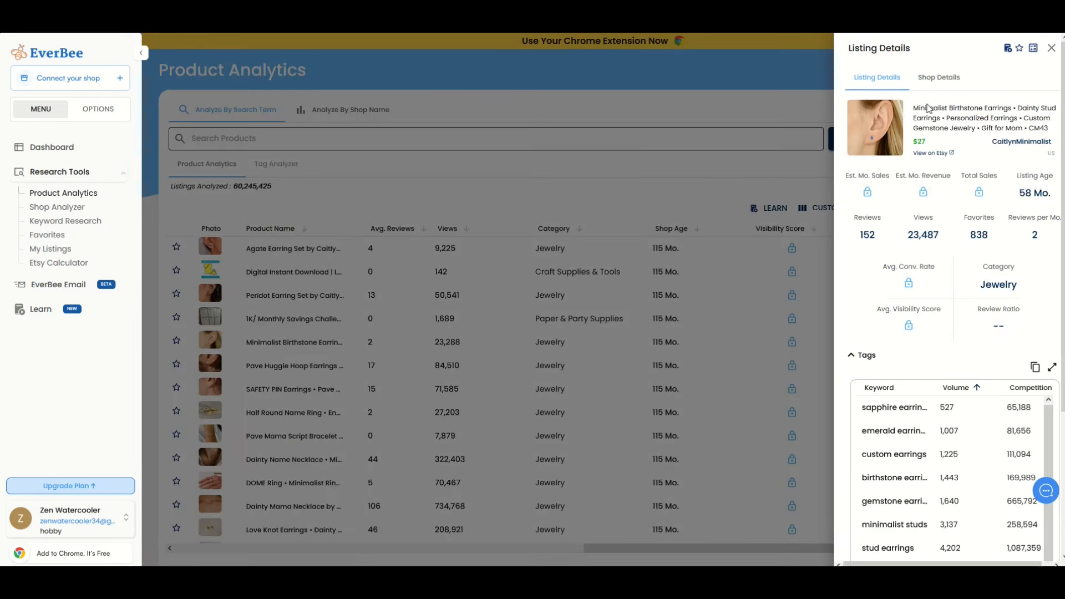
mouse_move(953, 243)
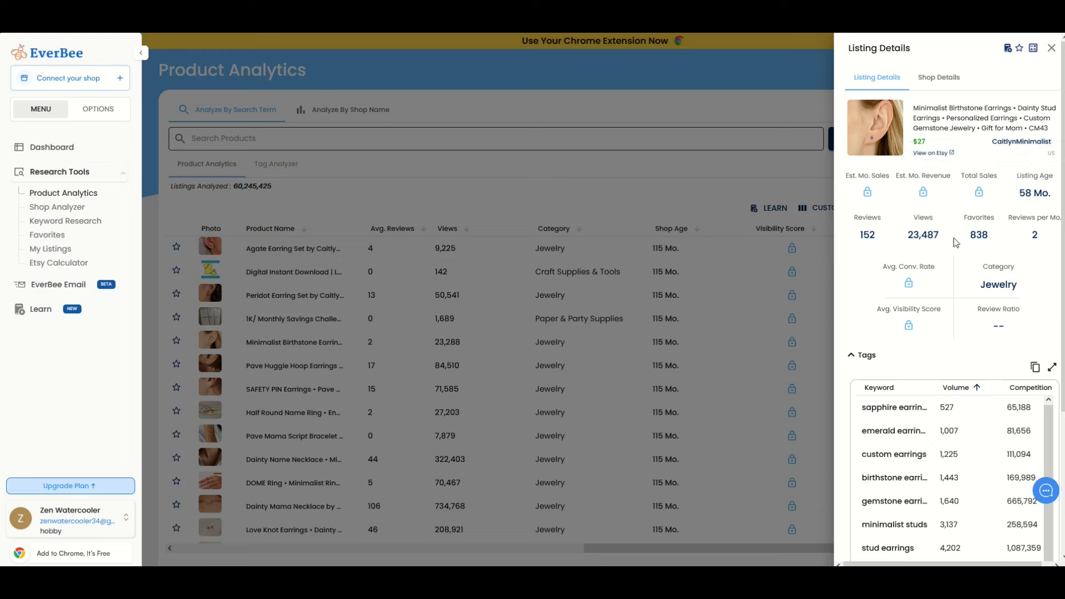
mouse_move(984, 181)
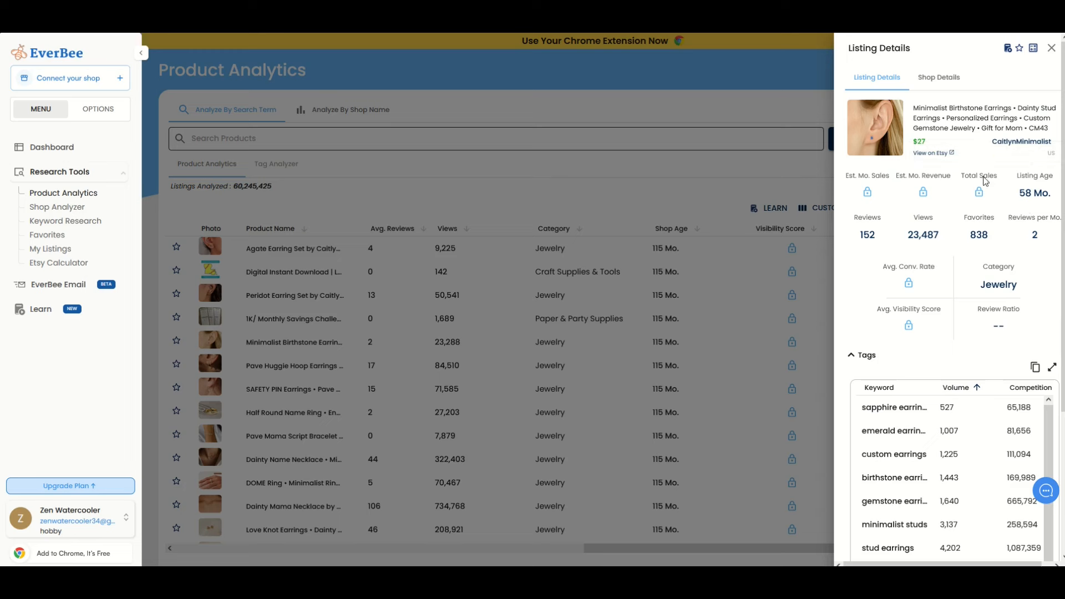
mouse_move(923, 195)
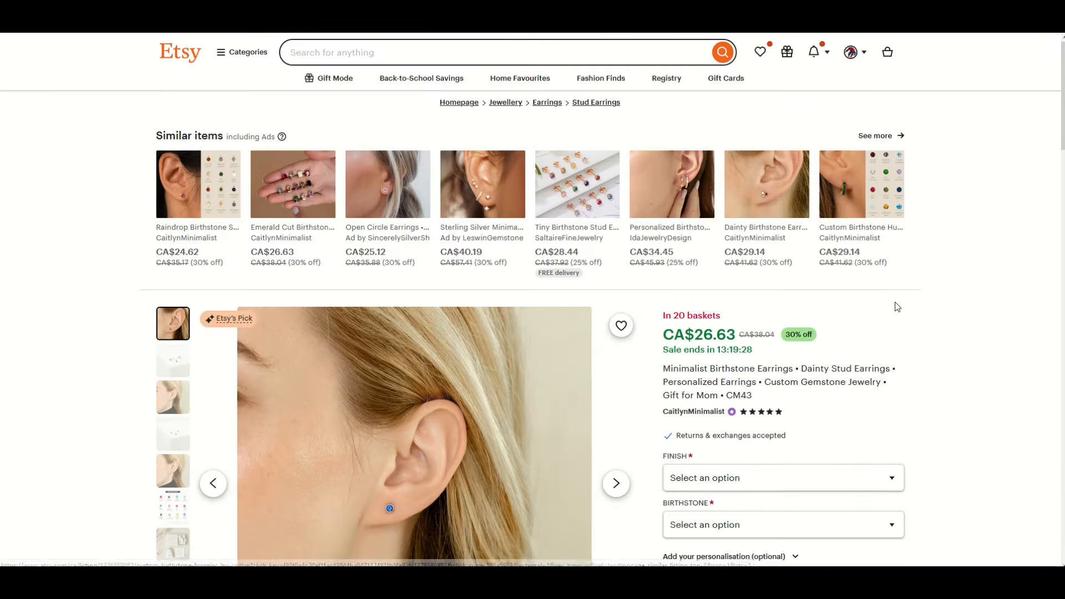
Scroll past the earrings listing's reviews and visit the CaitlynMinimalist shop page
scroll(down, 3)
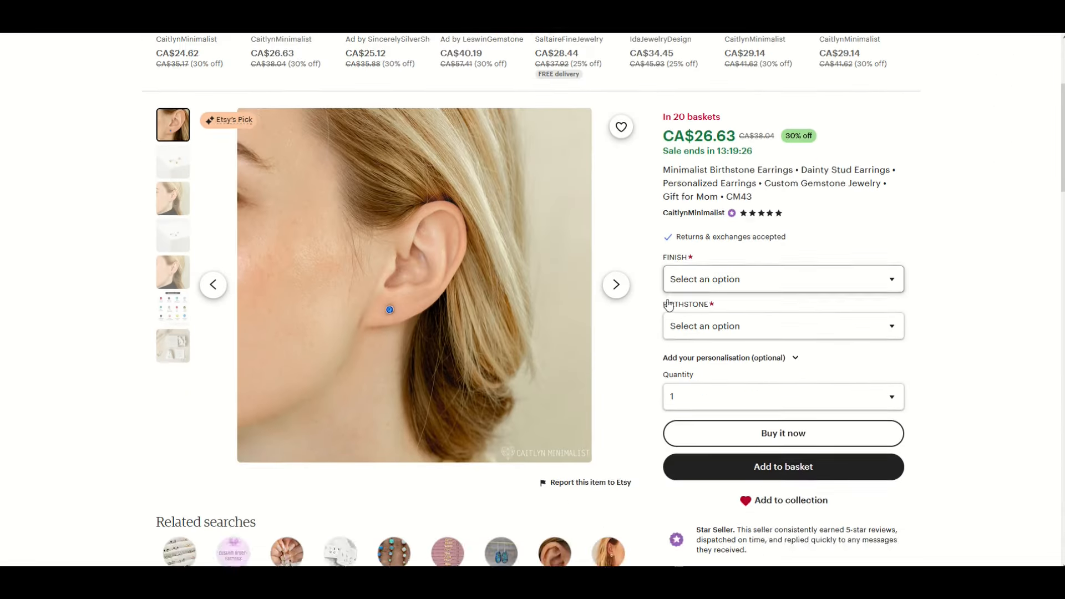
scroll(down, 3)
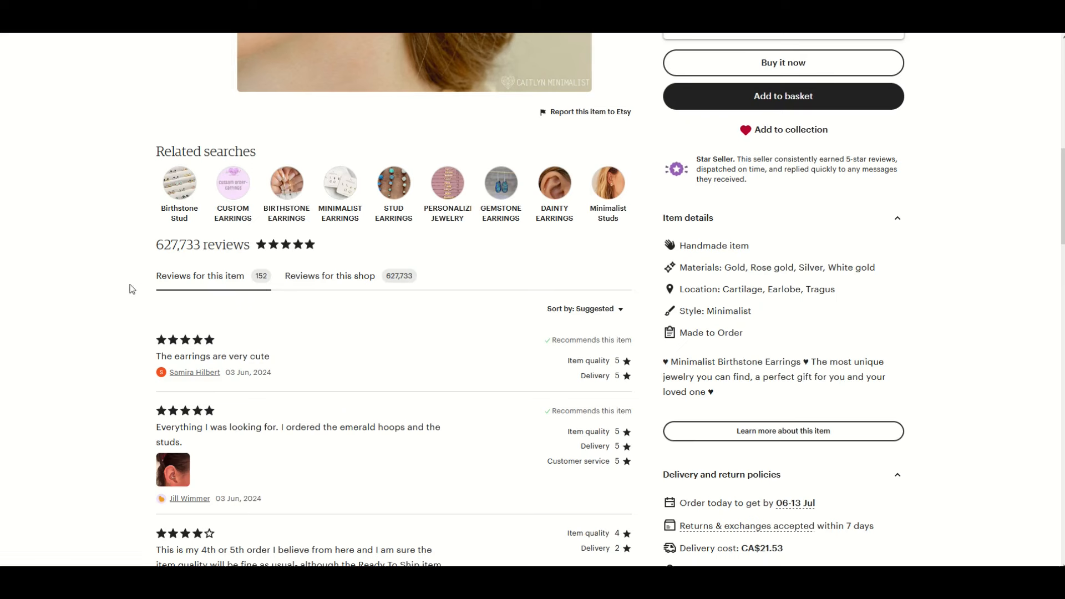
mouse_move(453, 272)
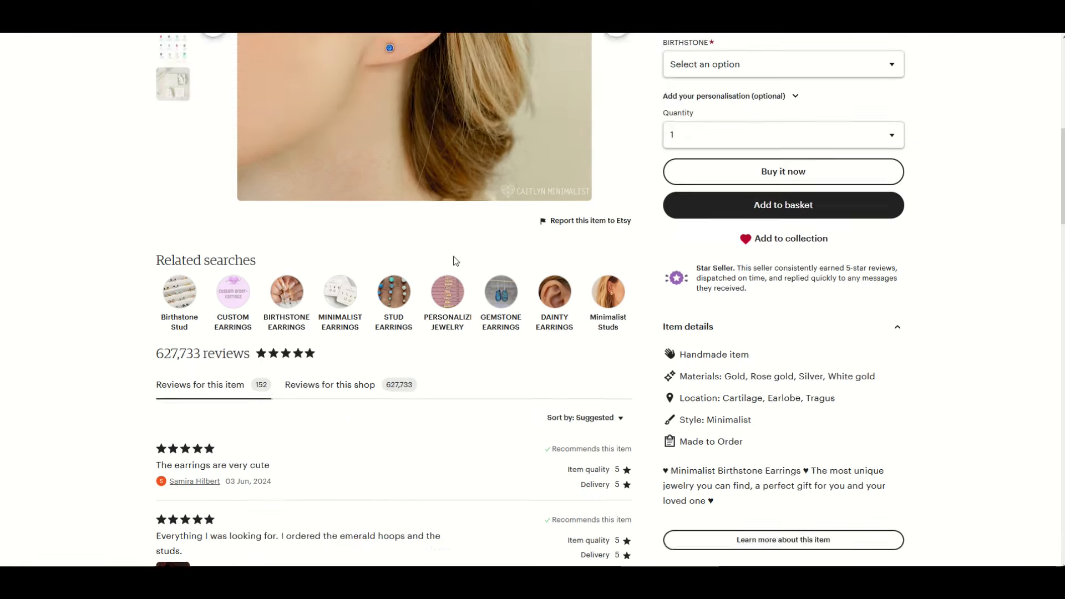
scroll(down, 3)
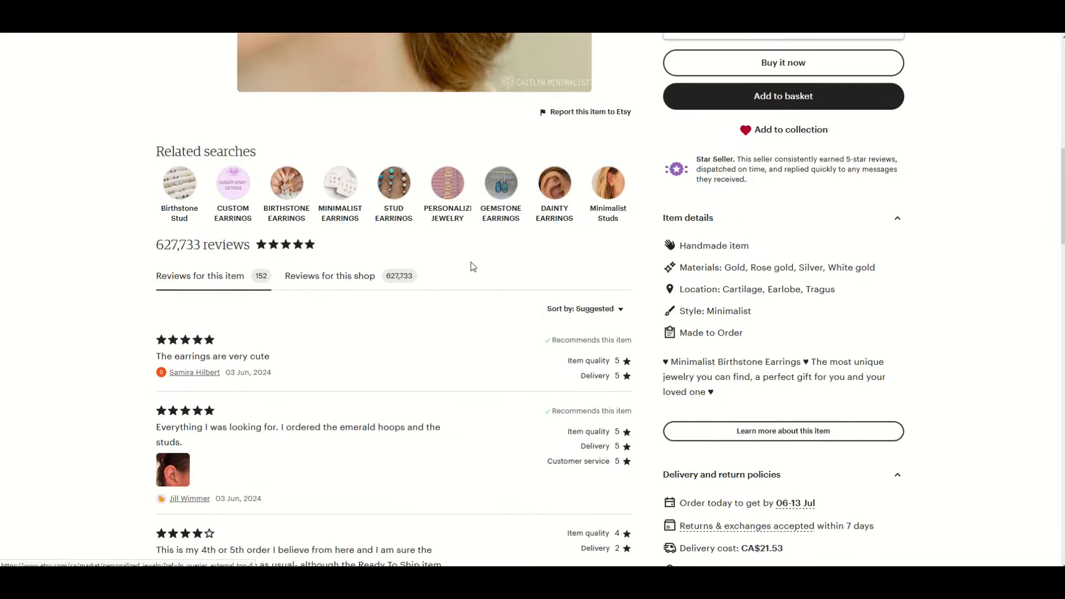
scroll(down, 3)
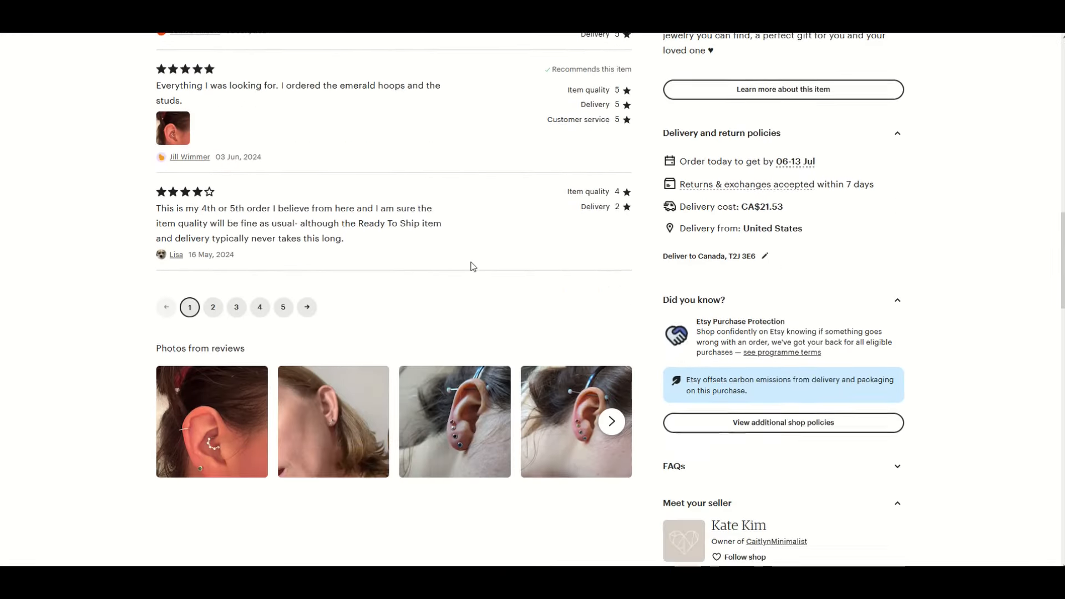
scroll(down, 3)
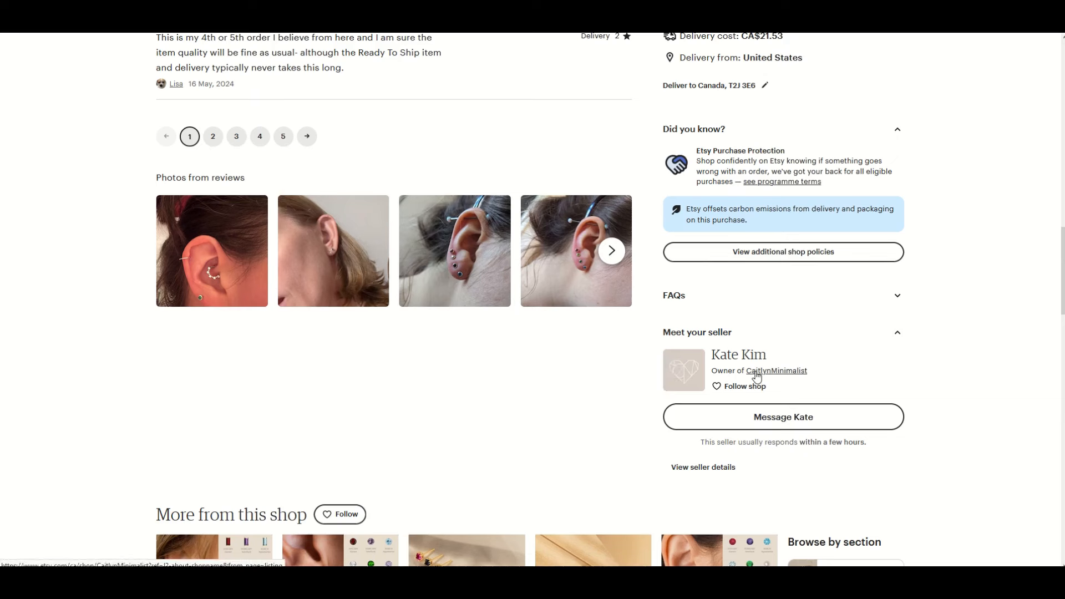
click(775, 370)
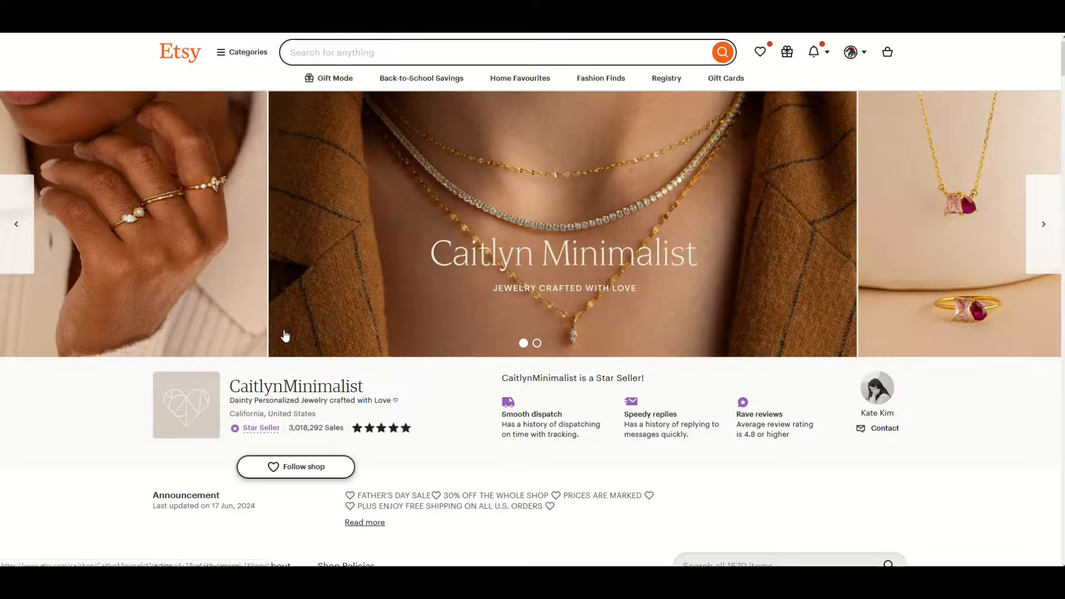
scroll(down, 3)
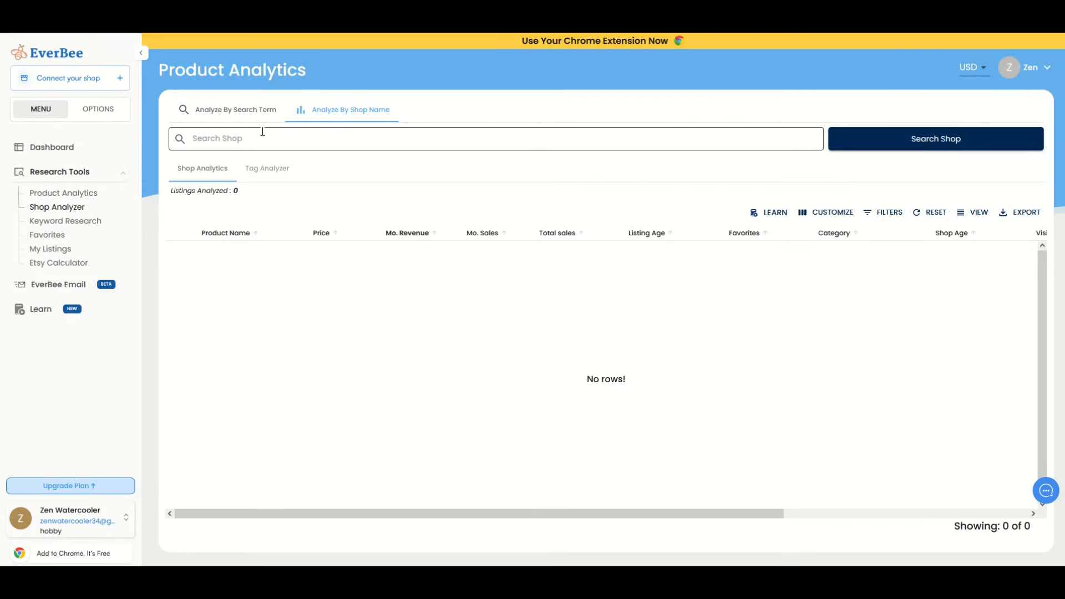
Analyze shop 'PatsPrints3d', returning 118 listings, and export the results
text(PatsPrints3d)
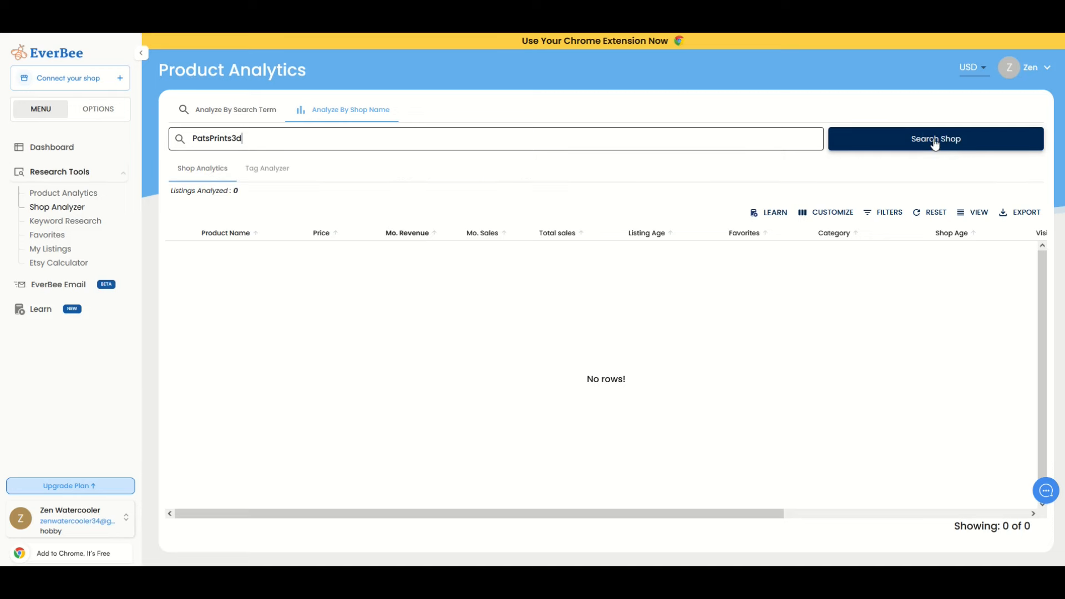
click(934, 139)
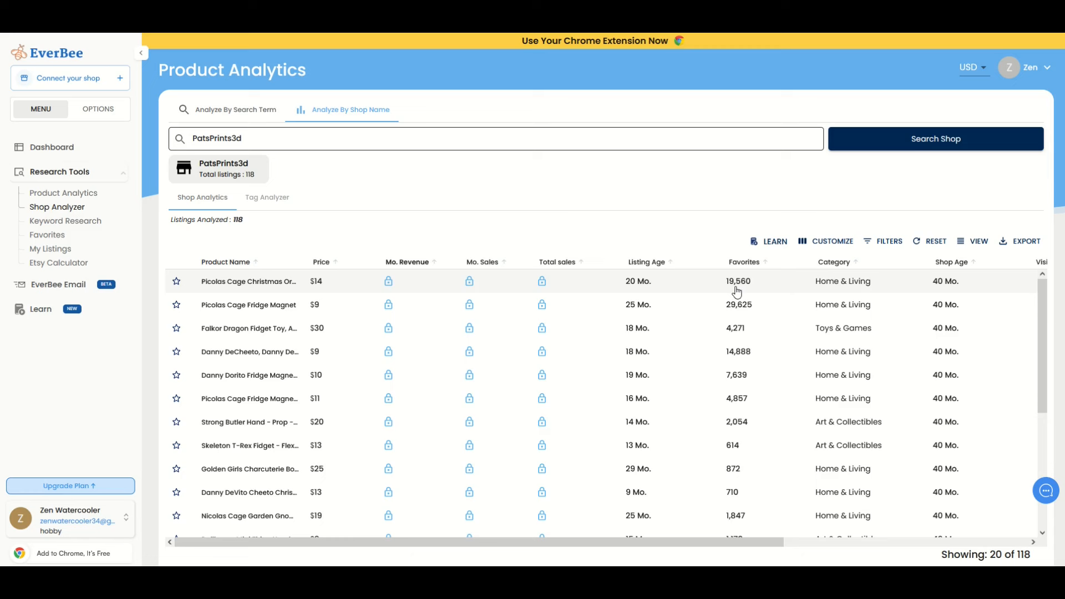
mouse_move(737, 496)
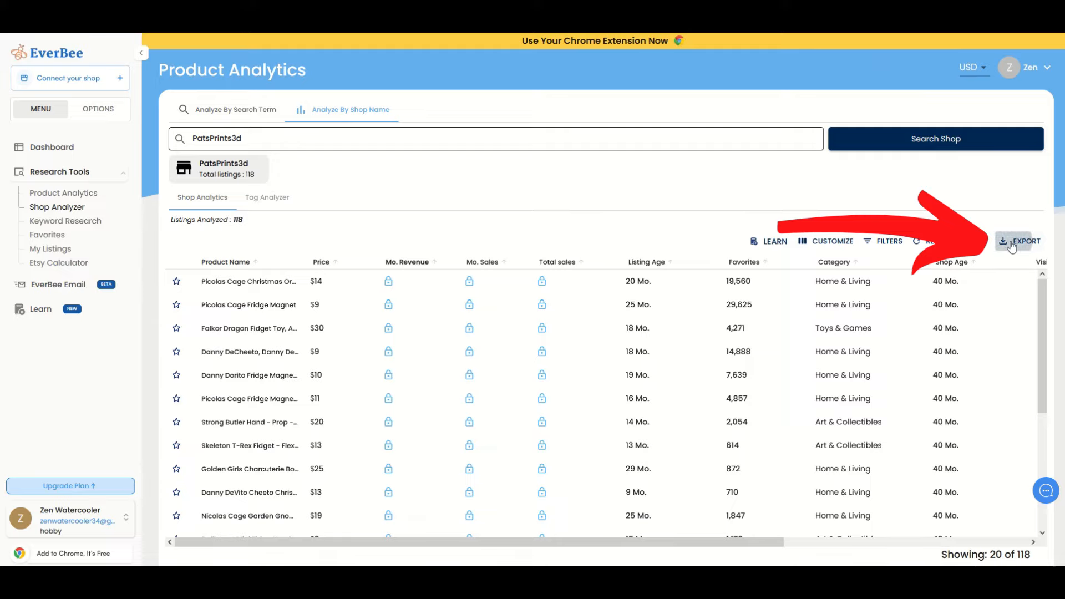
click(1018, 240)
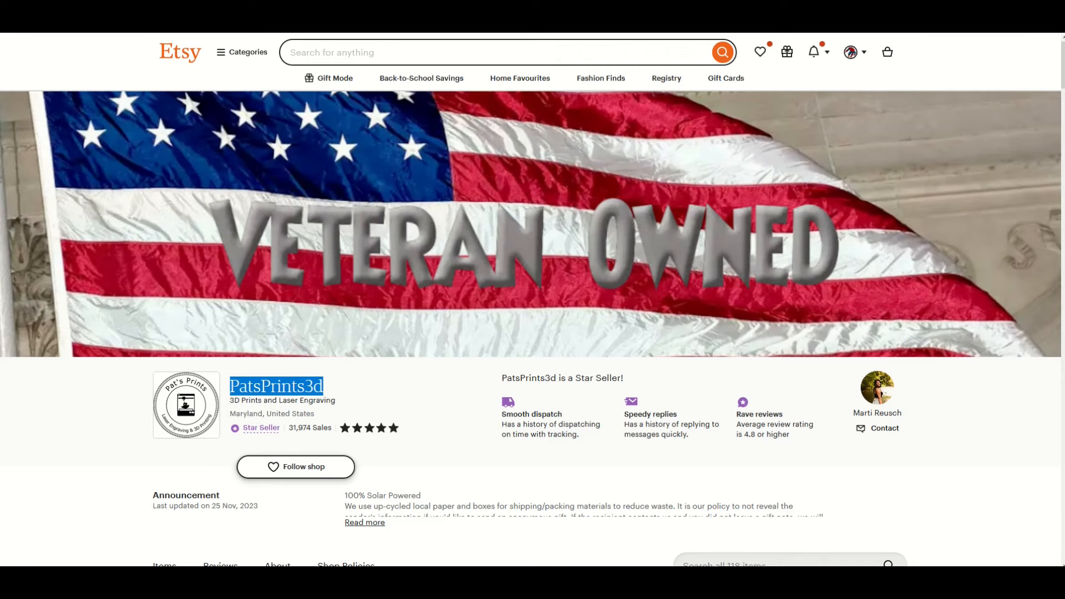
Browse PatsPrints3d's shop items and open the Flexi Factory Skeleton Mammoth listing
scroll(down, 3)
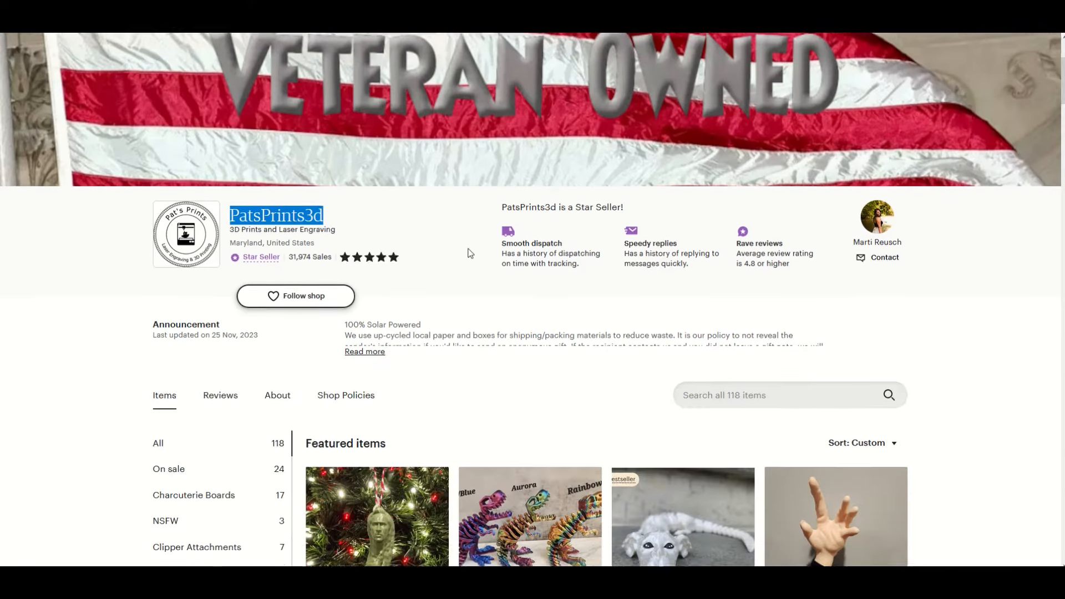
scroll(down, 3)
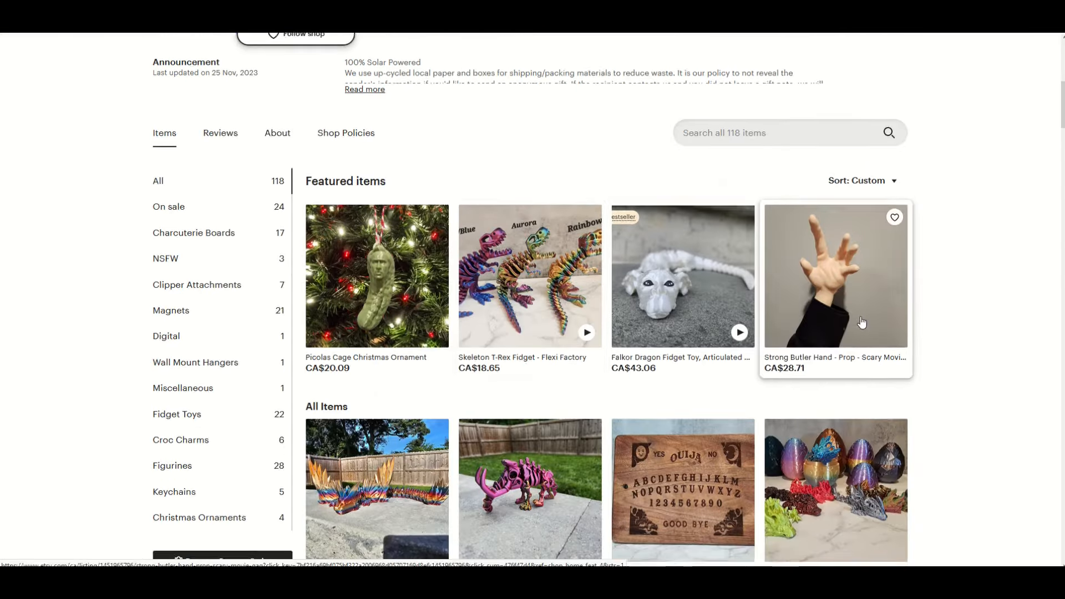
scroll(down, 3)
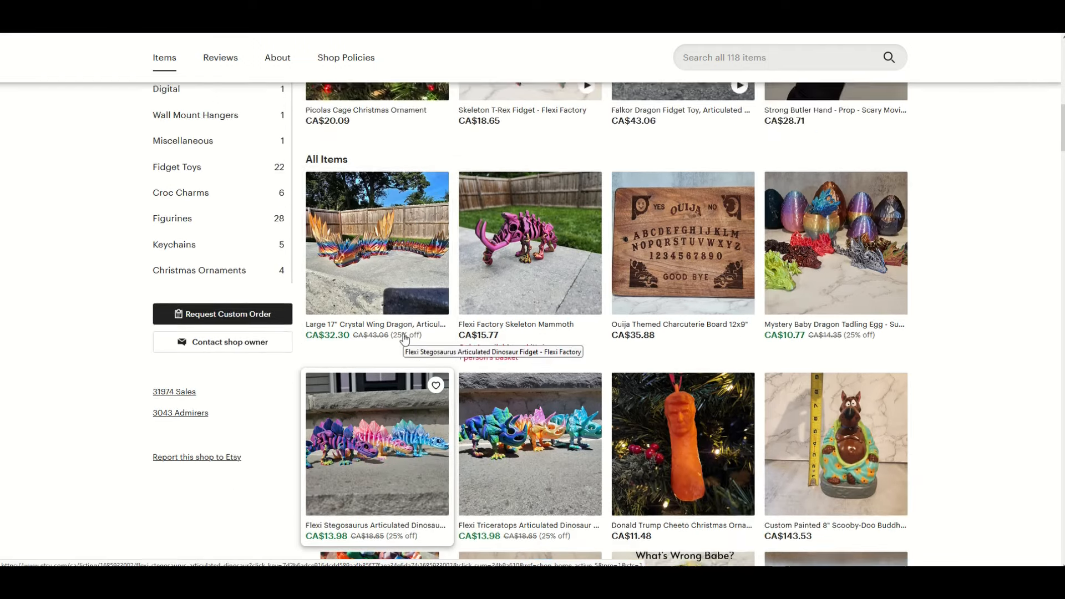
click(529, 242)
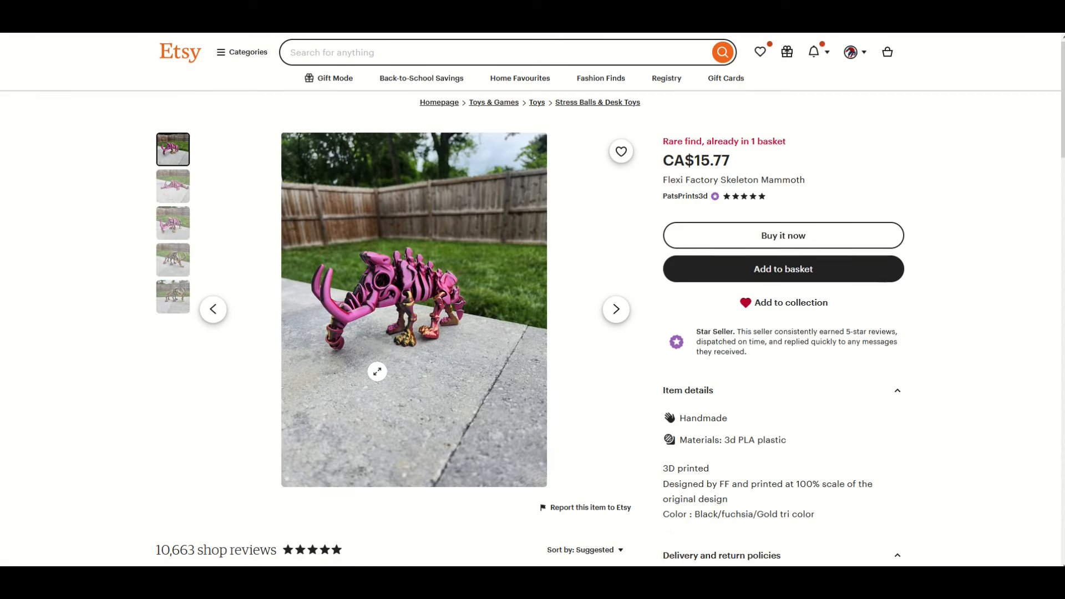
mouse_move(502, 310)
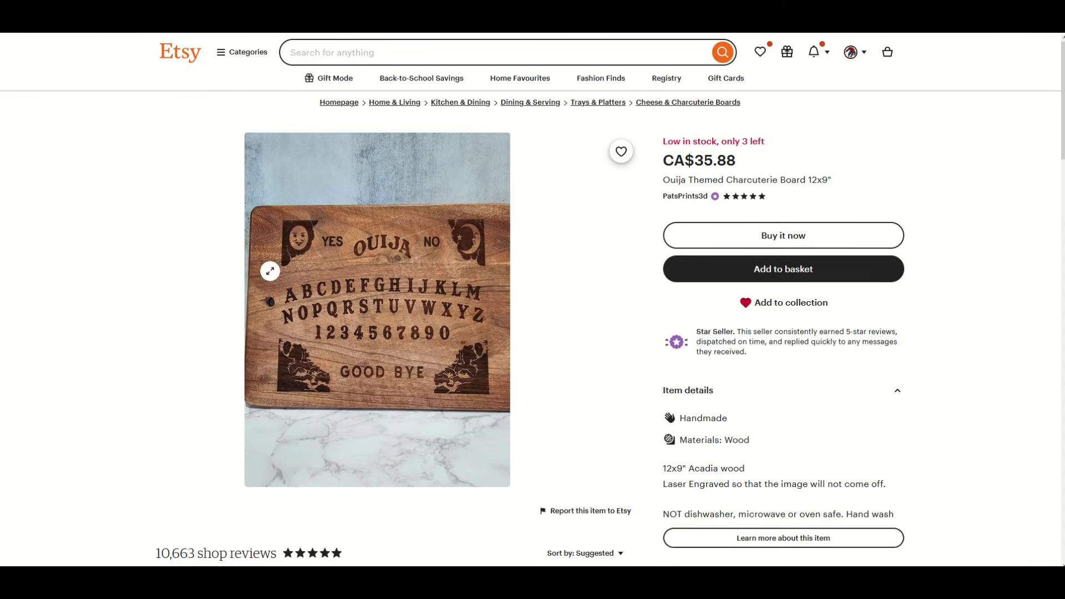
scroll(down, 3)
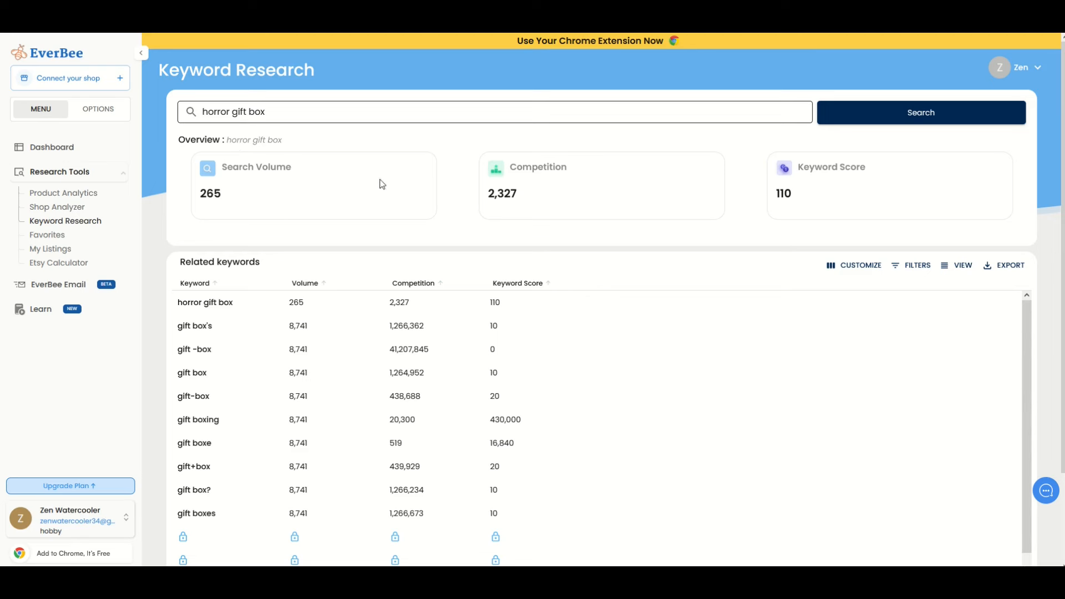
mouse_move(212, 215)
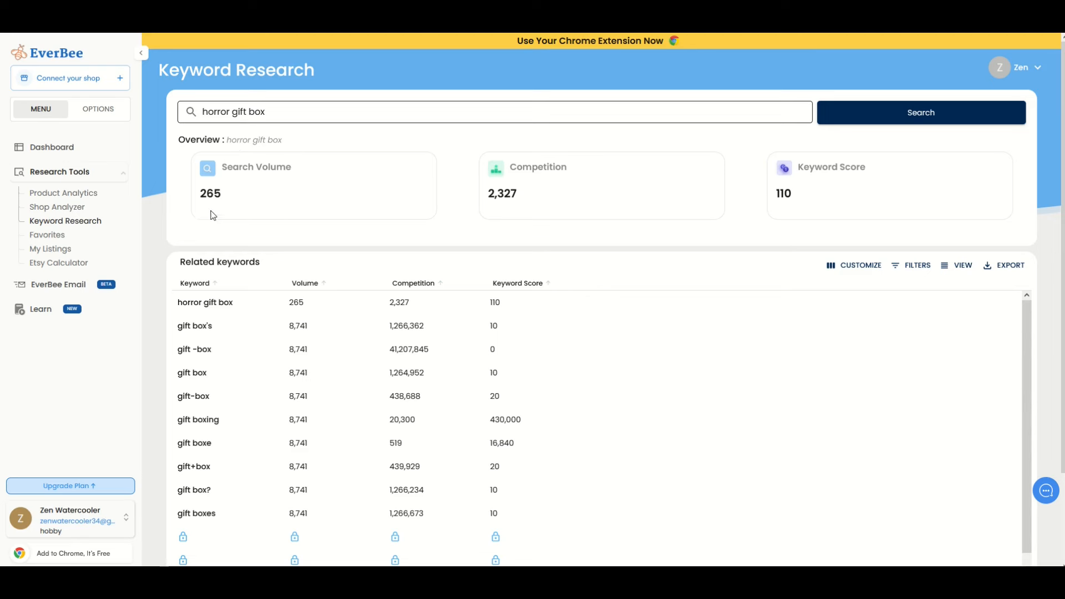
mouse_move(595, 201)
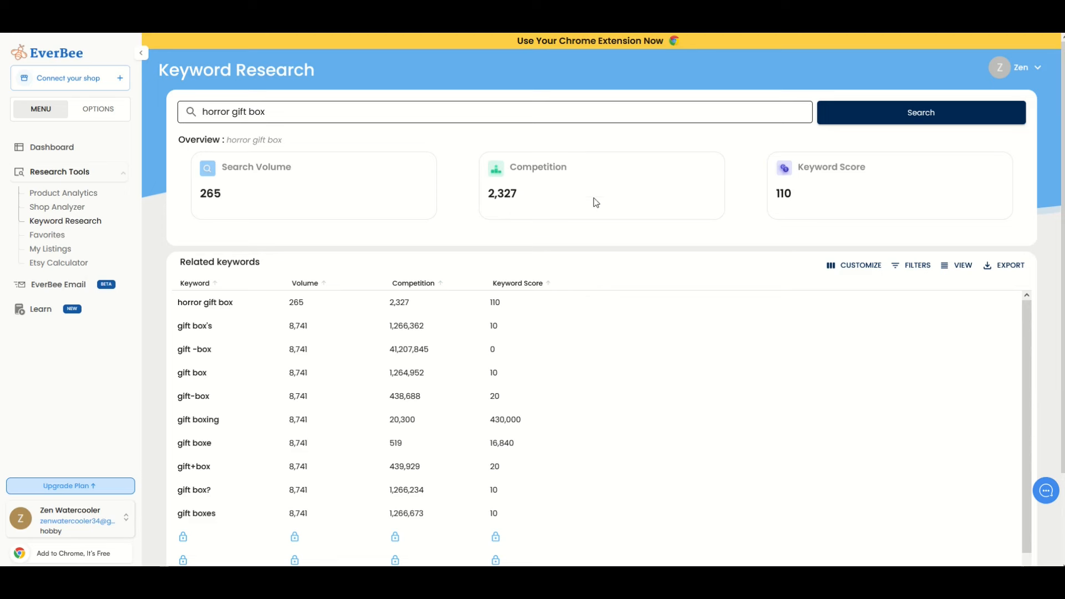
mouse_move(508, 224)
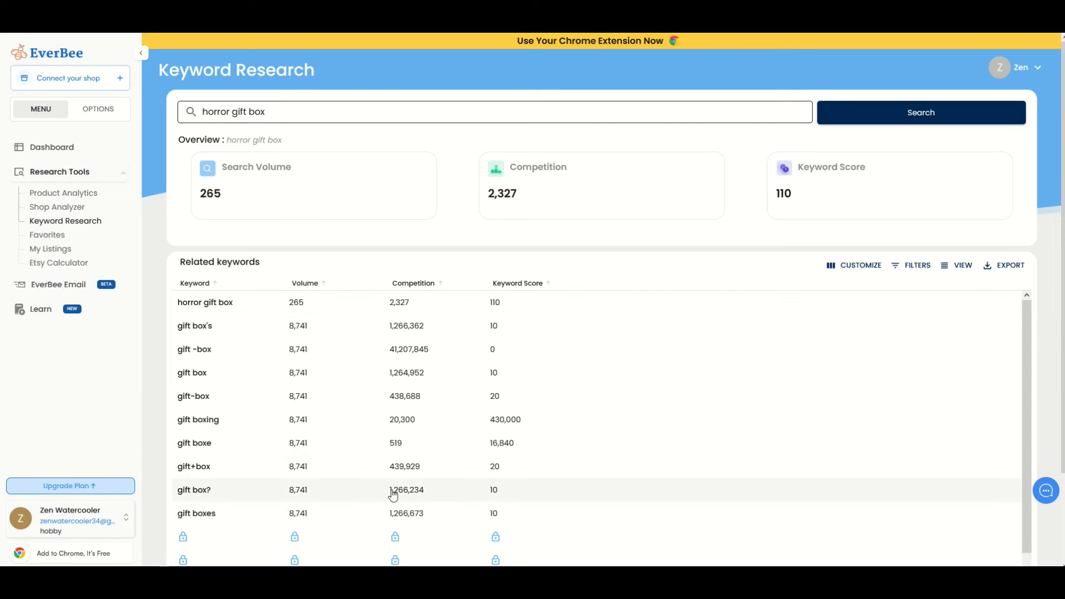
Scroll the related keywords table for 'horror gift box'
scroll(down, 3)
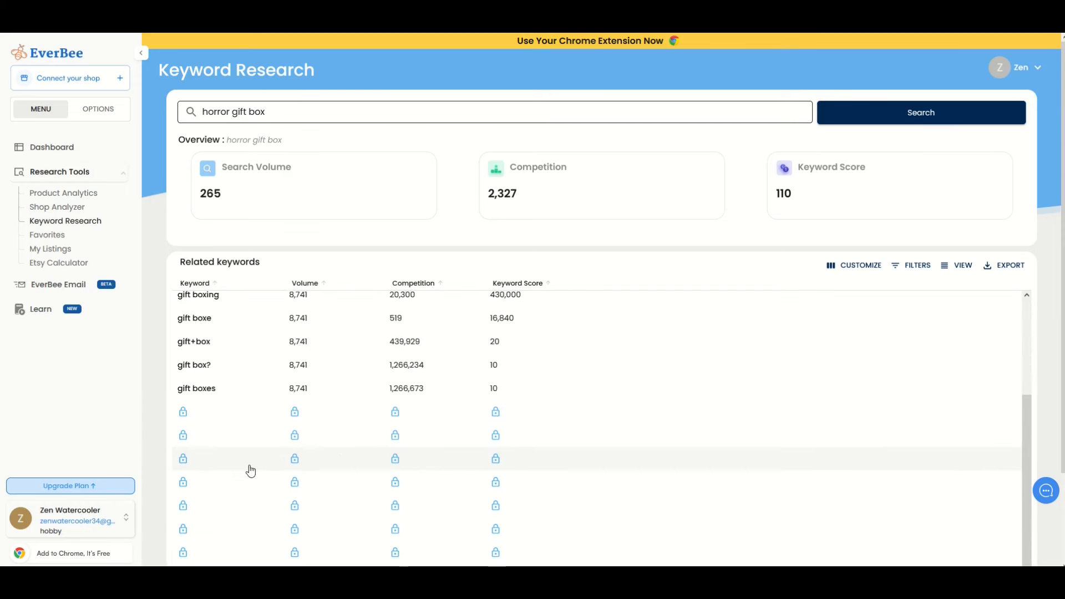
scroll(down, 3)
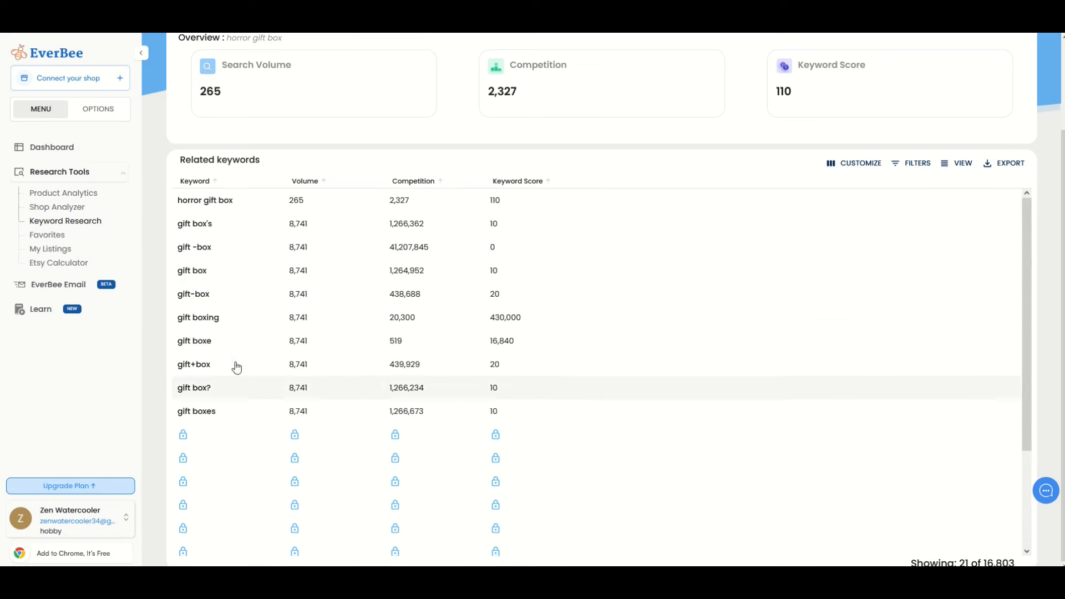
mouse_move(390, 387)
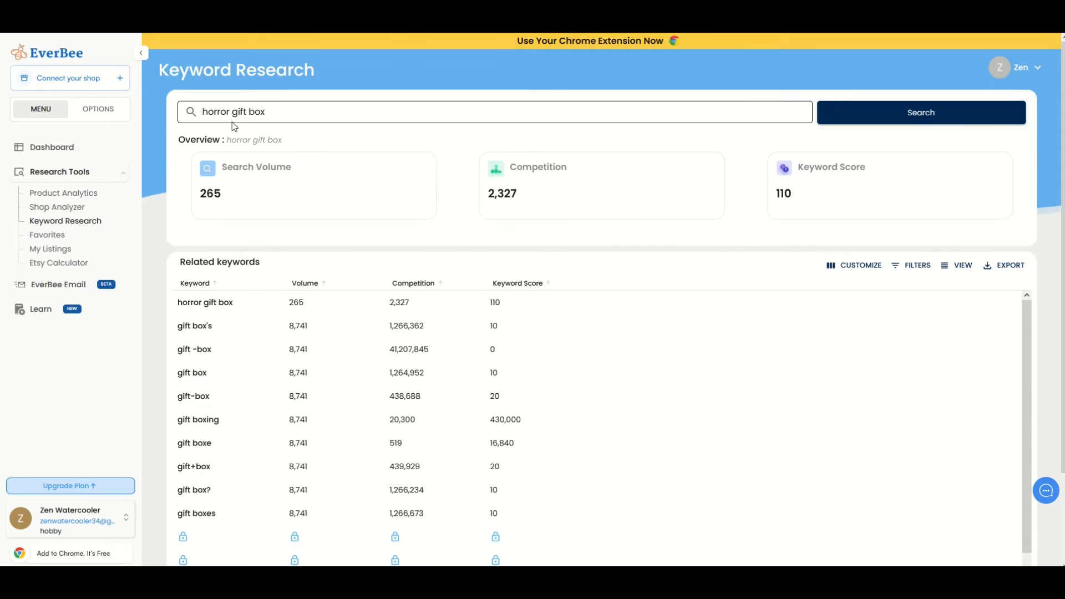
Change the keyword search to 'science gift box' (score 30), then open the Profit Calculator
double_click(216, 111)
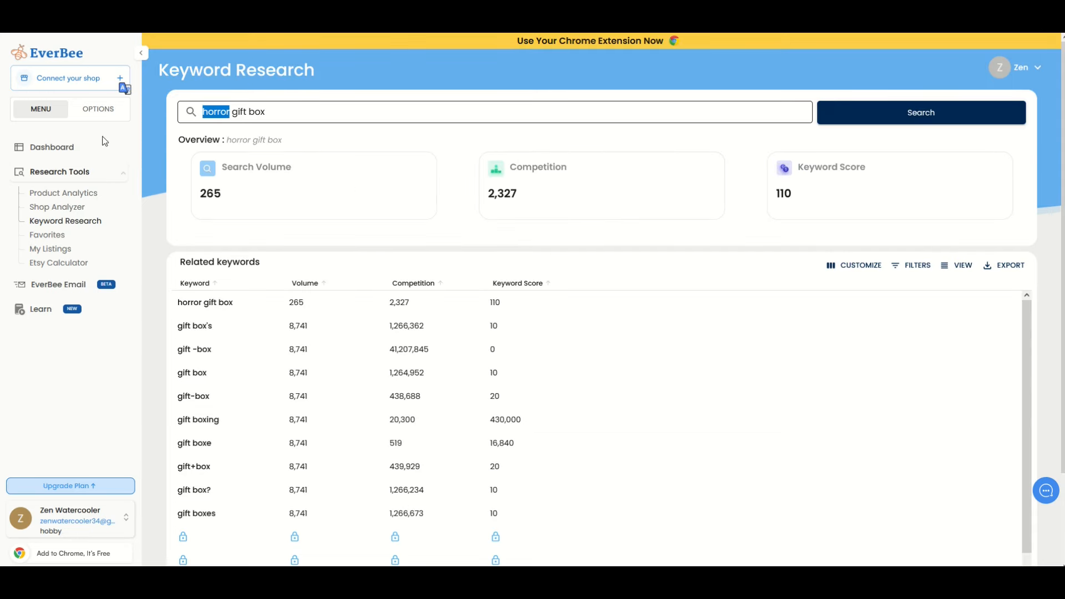
text(science)
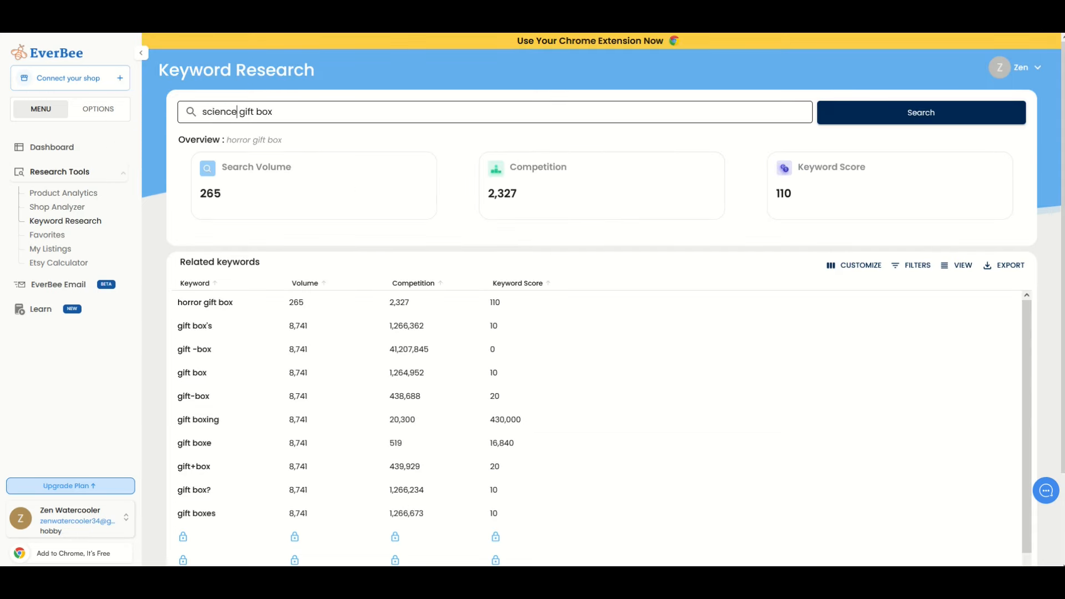
click(920, 112)
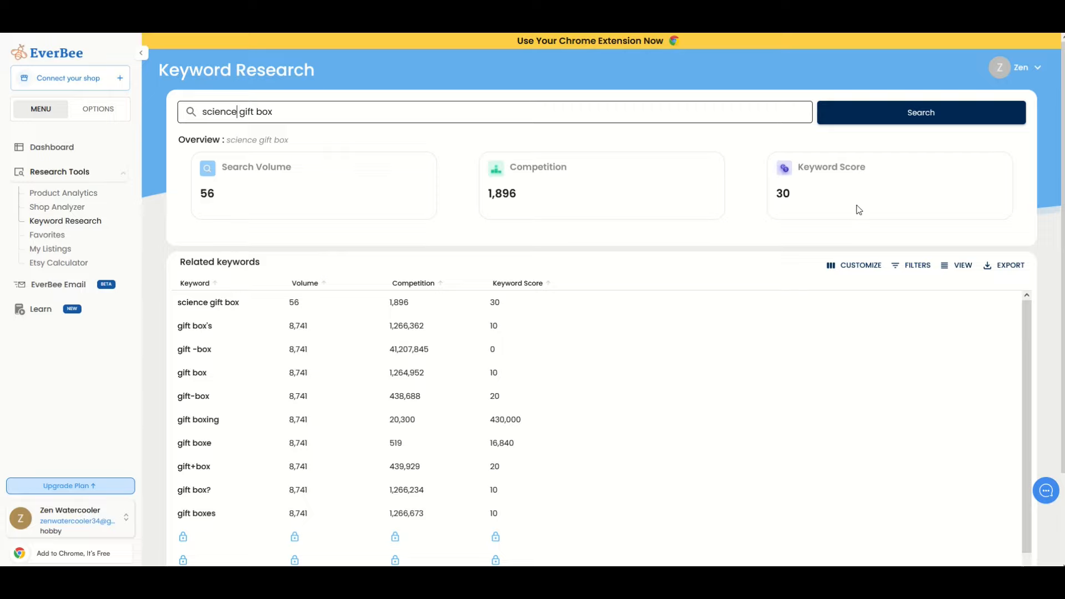
click(58, 263)
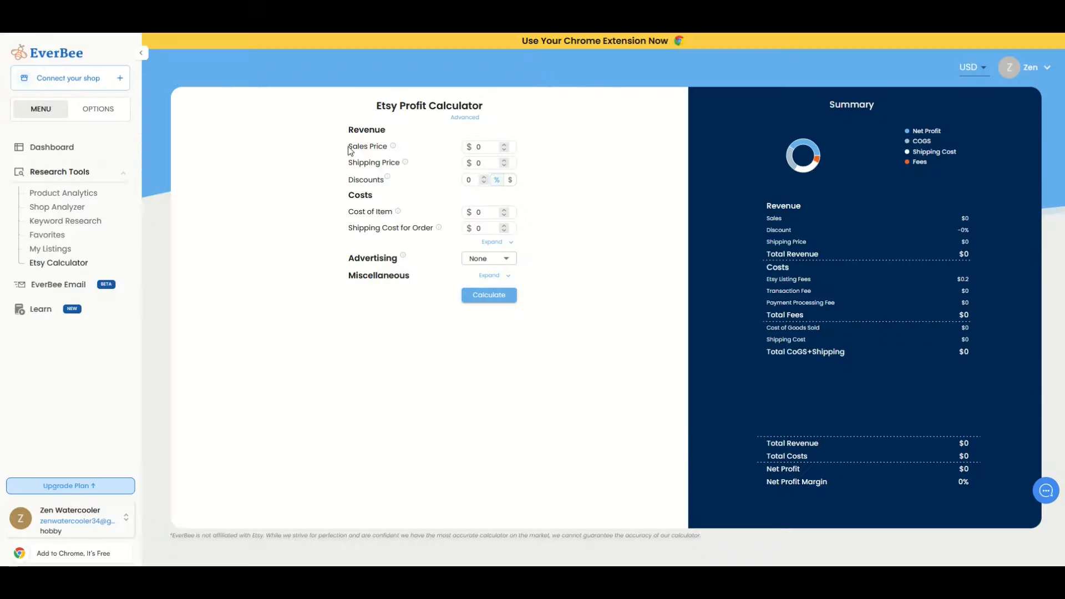
Calculate Etsy profit for a $100 sale, $15 shipping, $25 item cost and $15 shipping cost: $63.62
text(100)
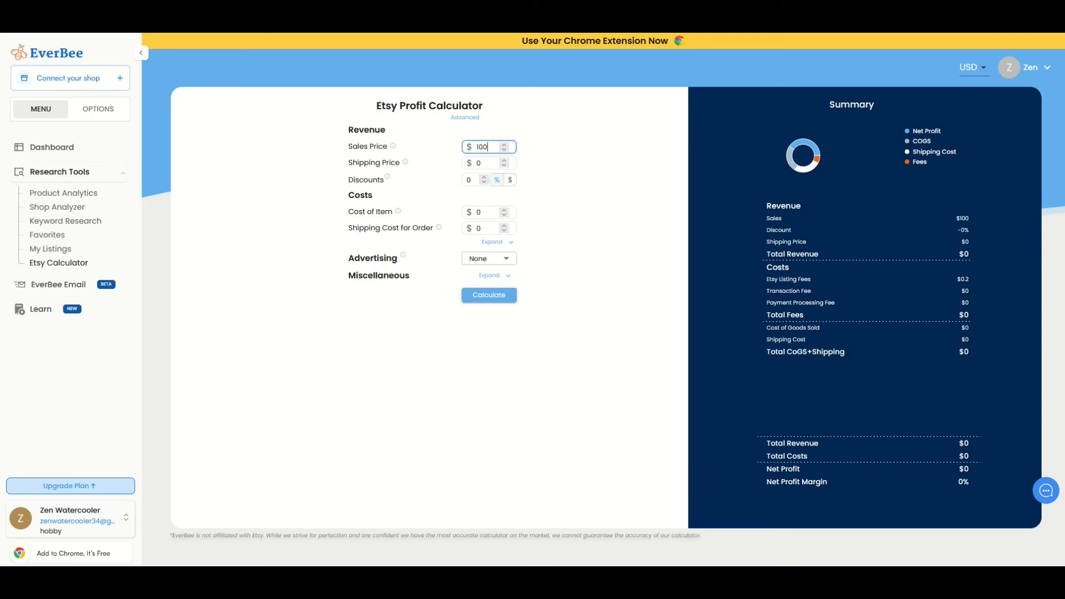
text(15)
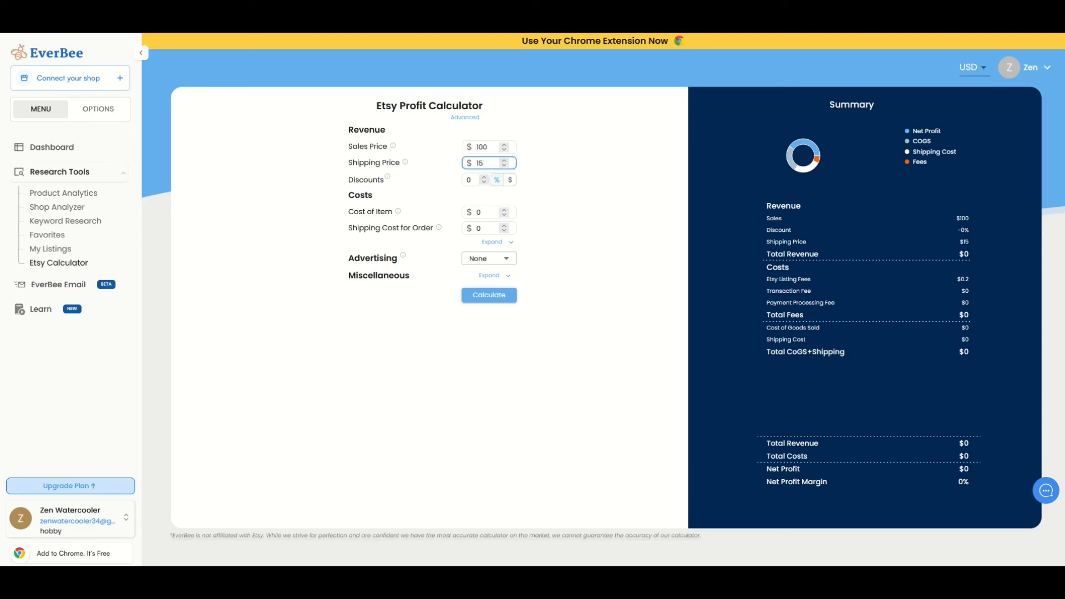
text(25)
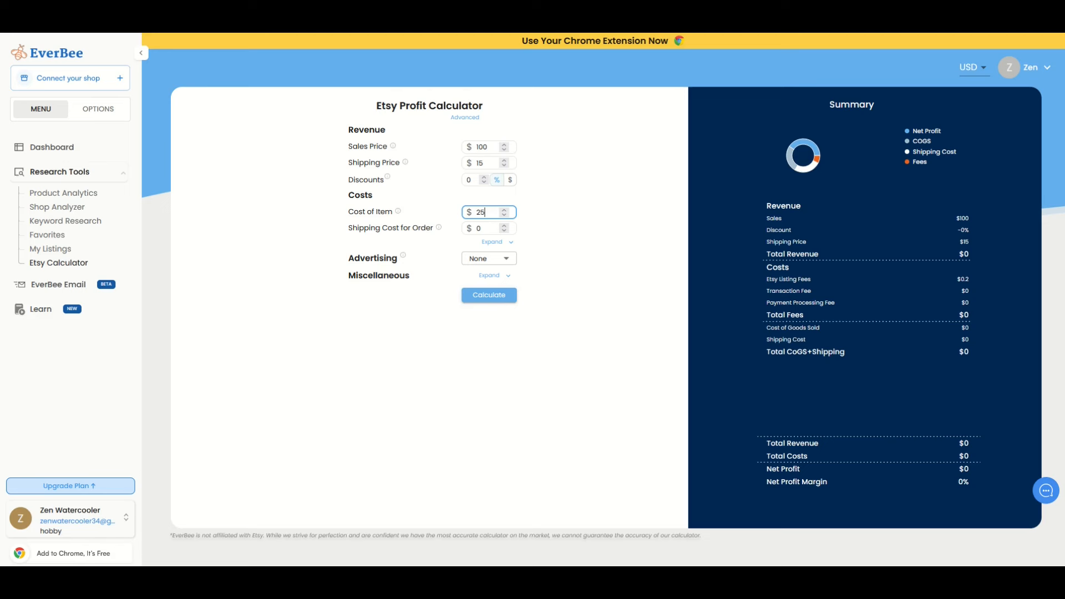
click(488, 228)
text(15)
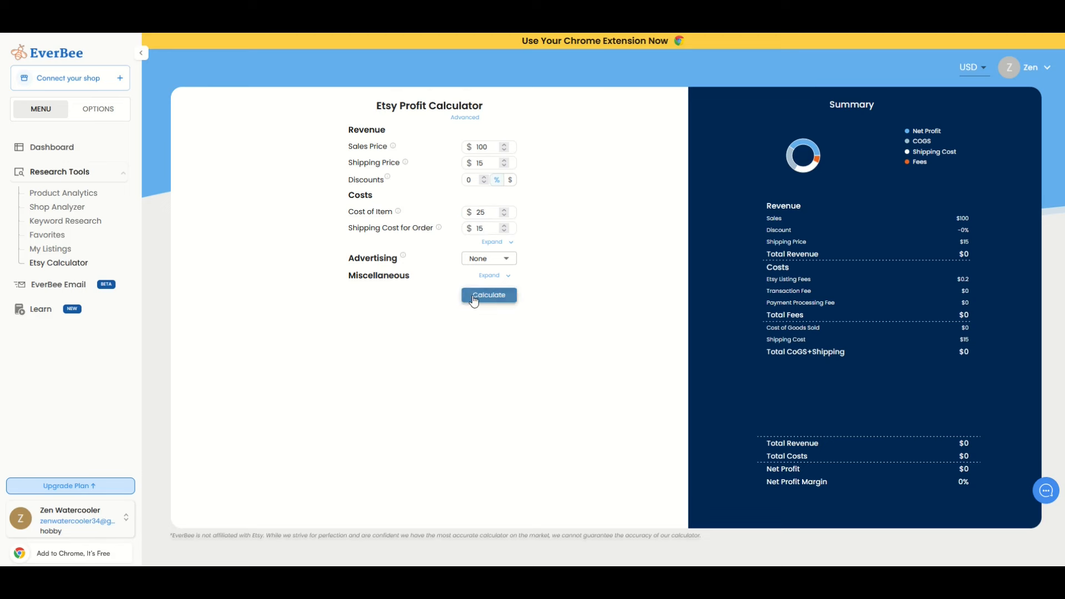
click(488, 294)
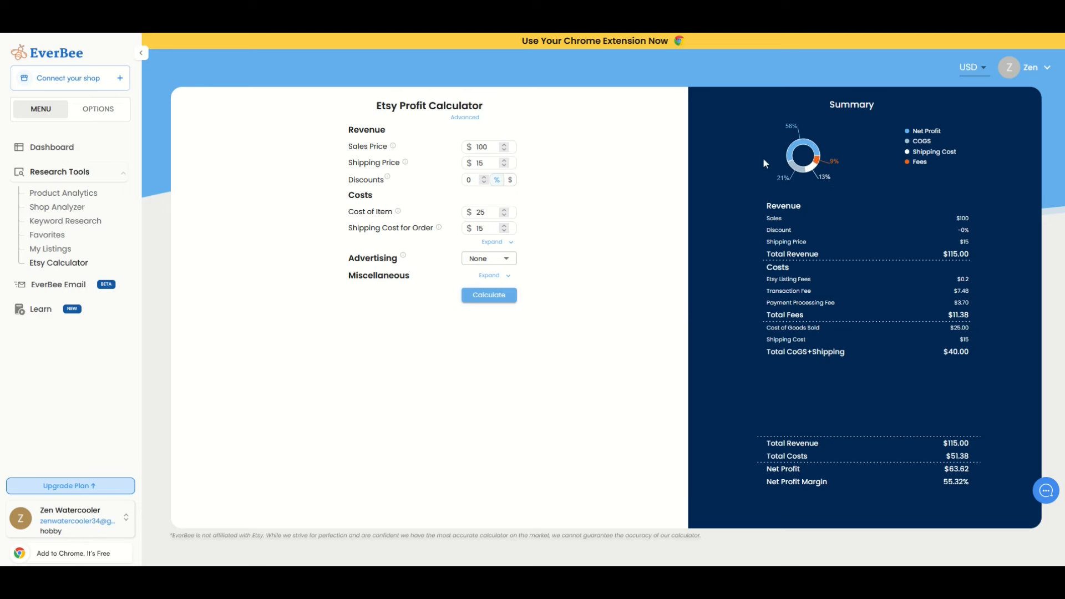
mouse_move(807, 508)
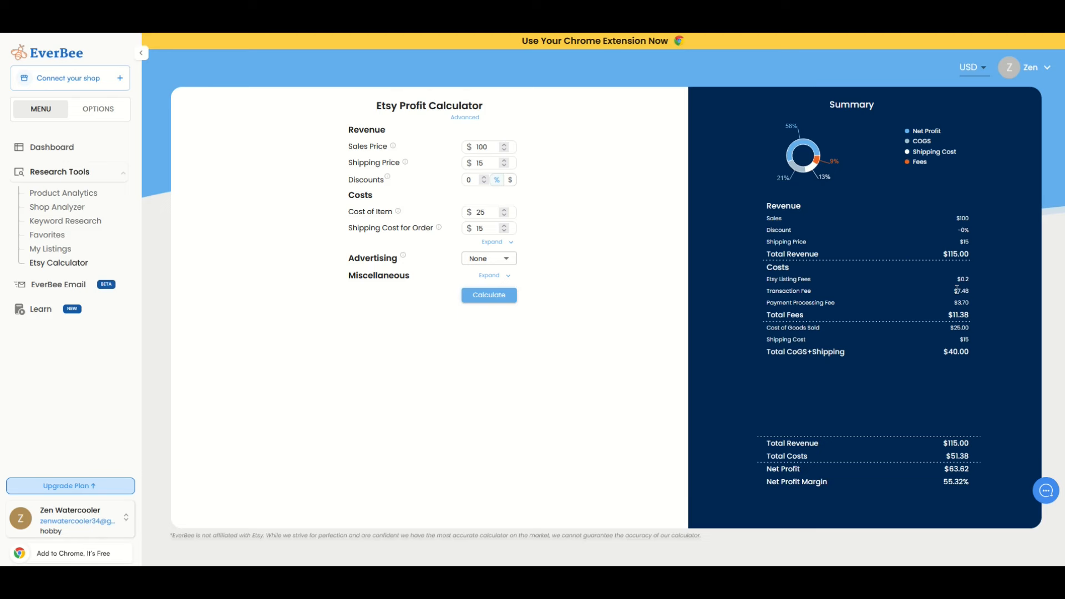
mouse_move(962, 300)
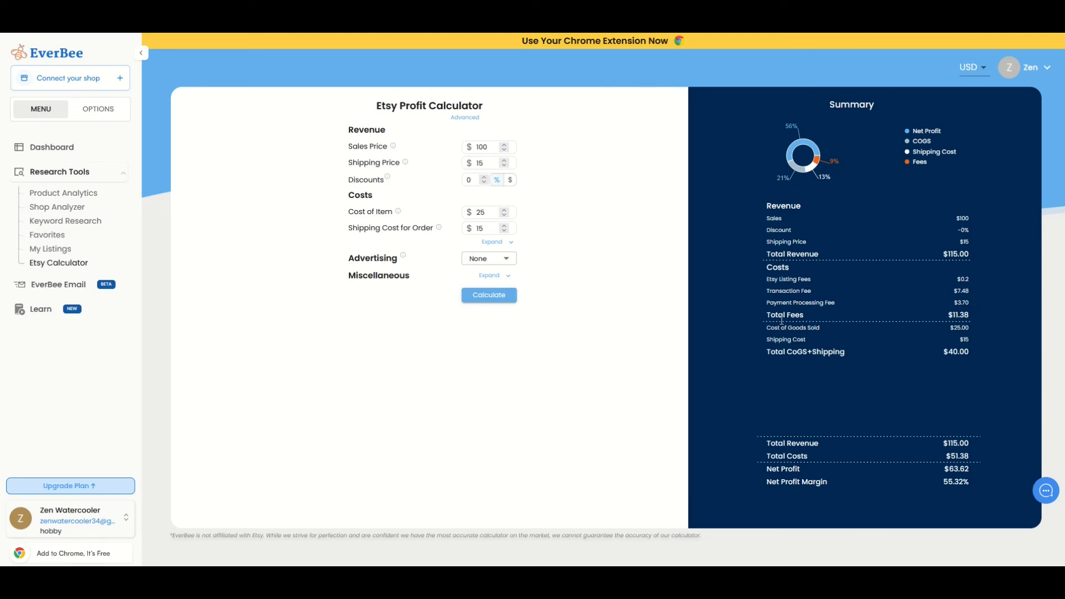
mouse_move(863, 207)
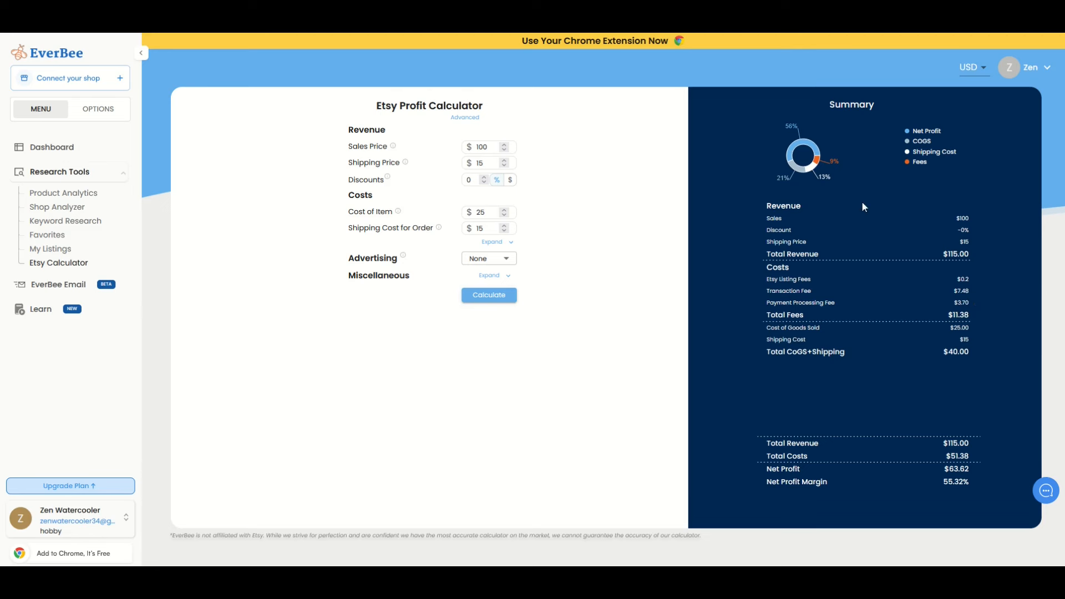
mouse_move(812, 357)
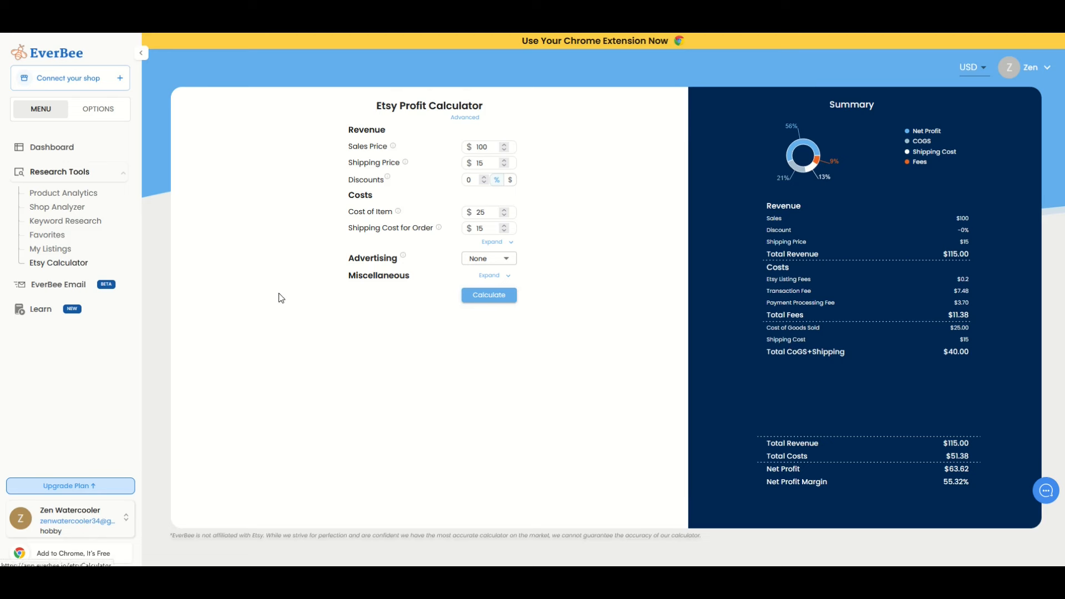
click(63, 193)
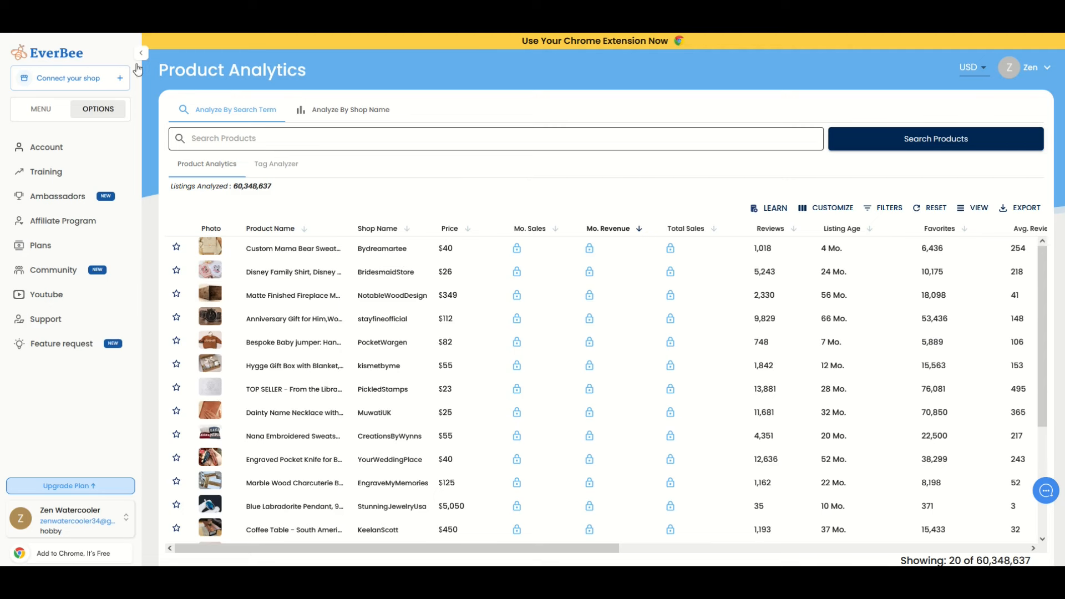
Refresh the Product Analytics table of 57,733,218 listings, ending on the MENU navigation list
click(140, 53)
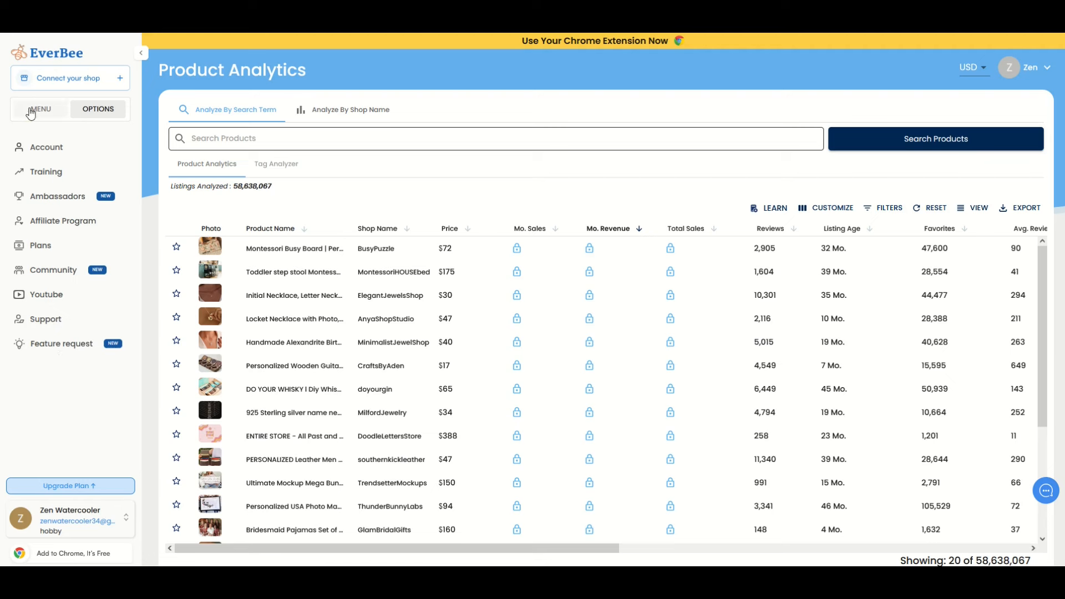
click(40, 109)
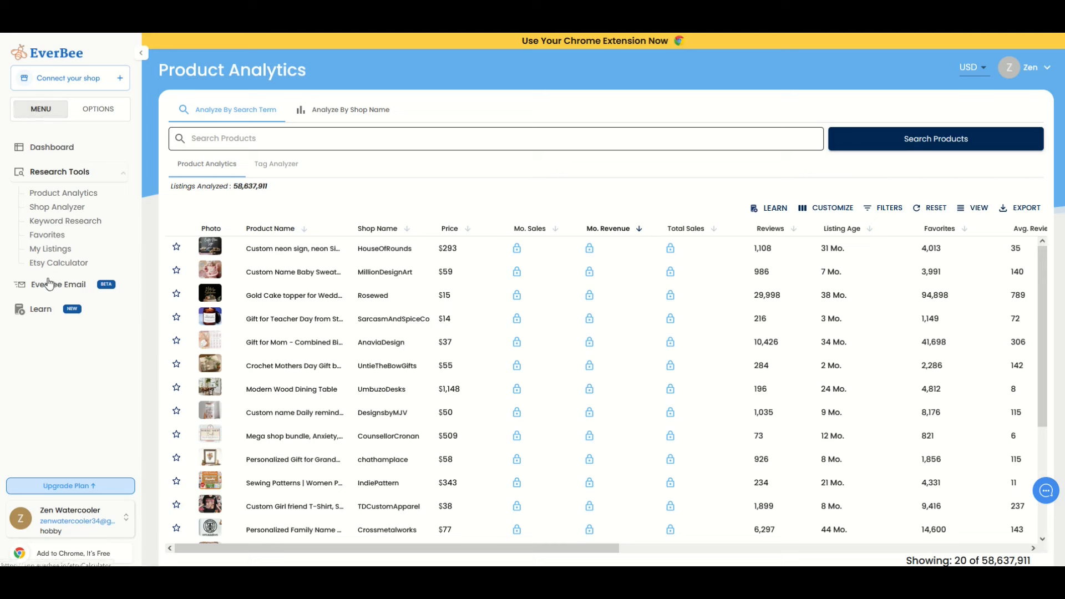
click(97, 108)
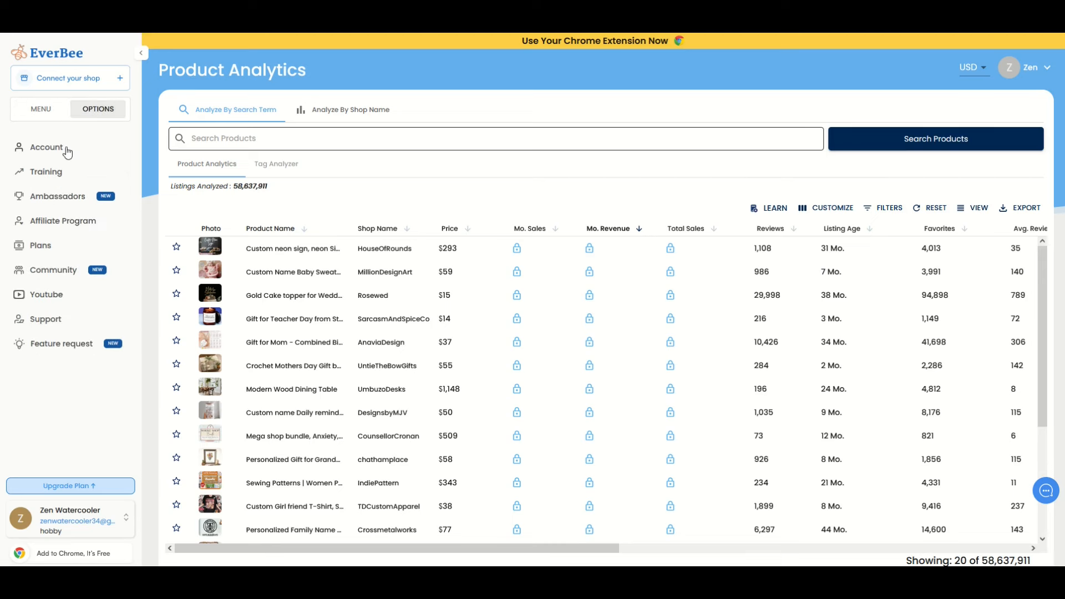
mouse_move(49, 284)
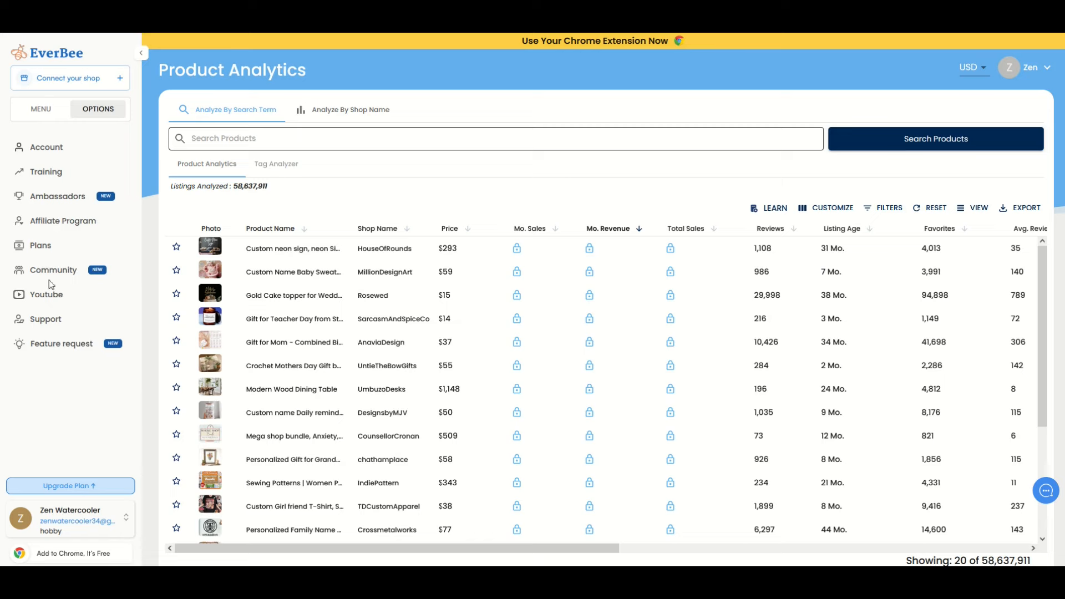
click(40, 109)
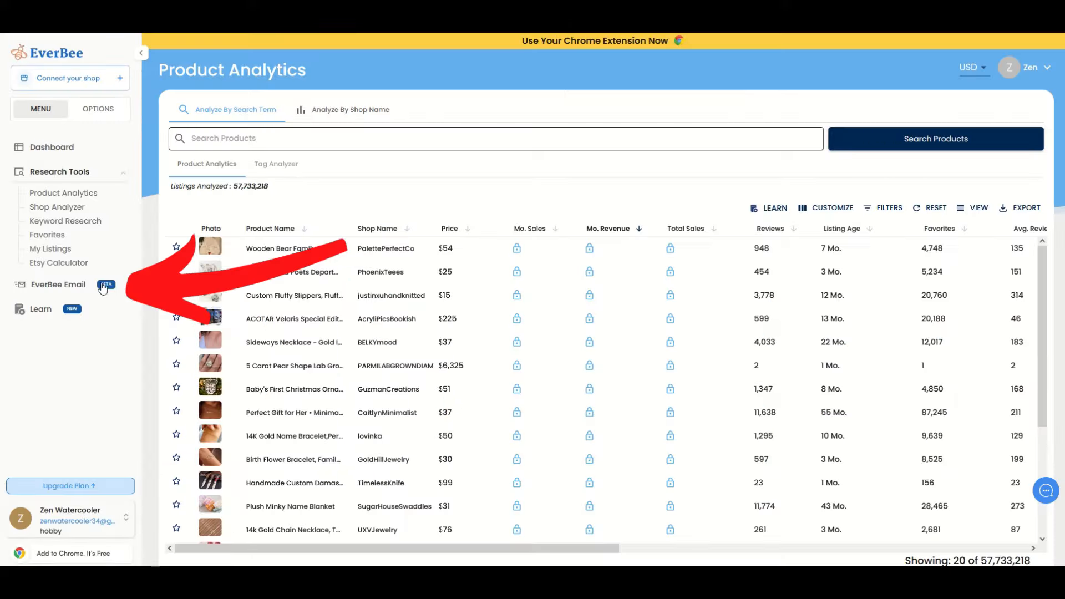
Open EverBee Email (BETA) to its connect-your-Etsy-shop welcome page
click(58, 284)
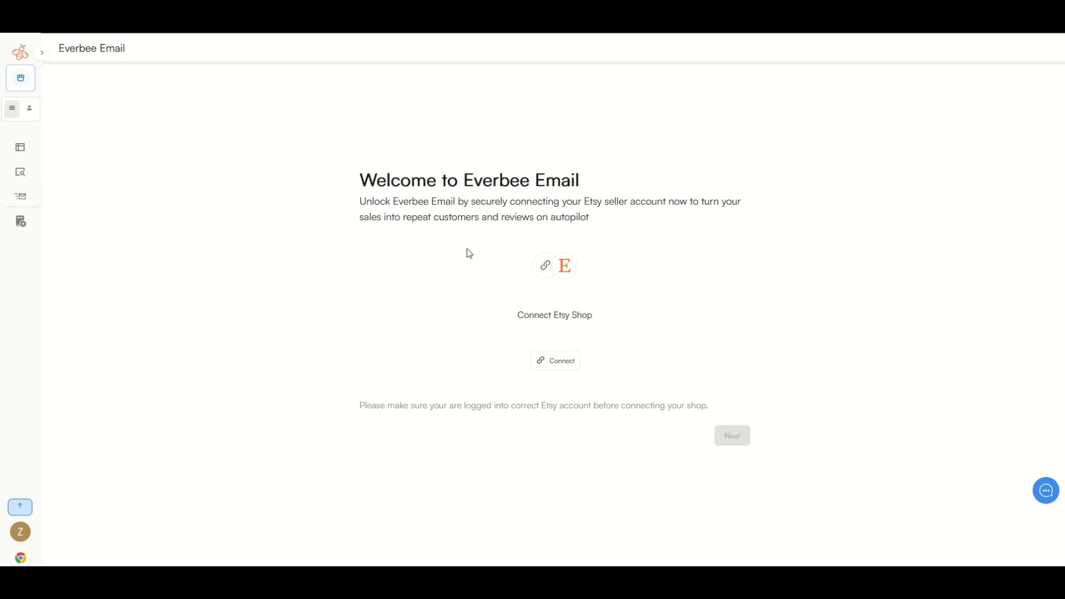
mouse_move(694, 320)
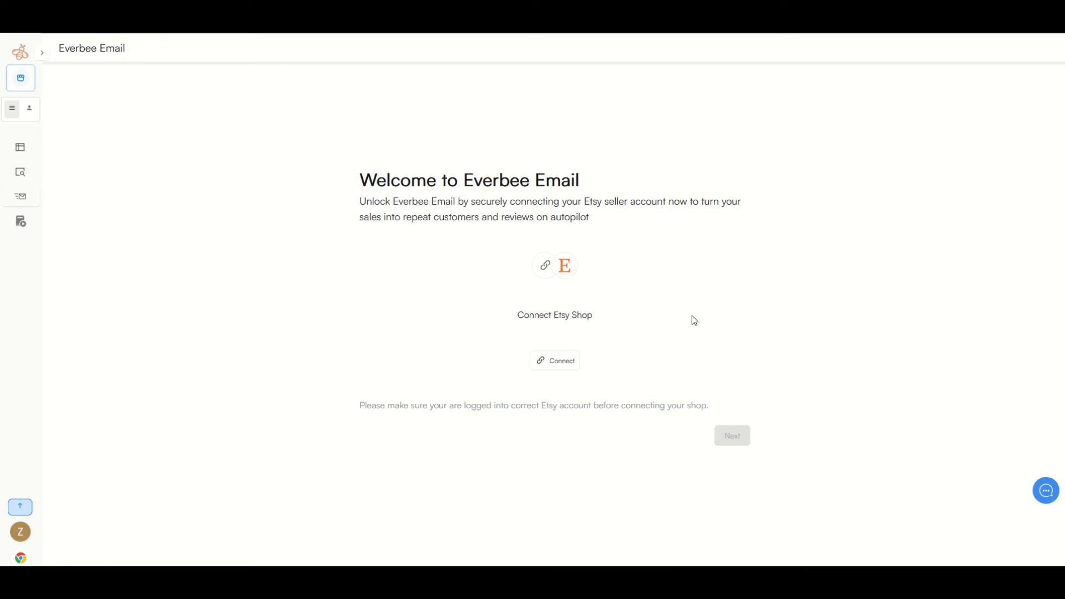
mouse_move(578, 369)
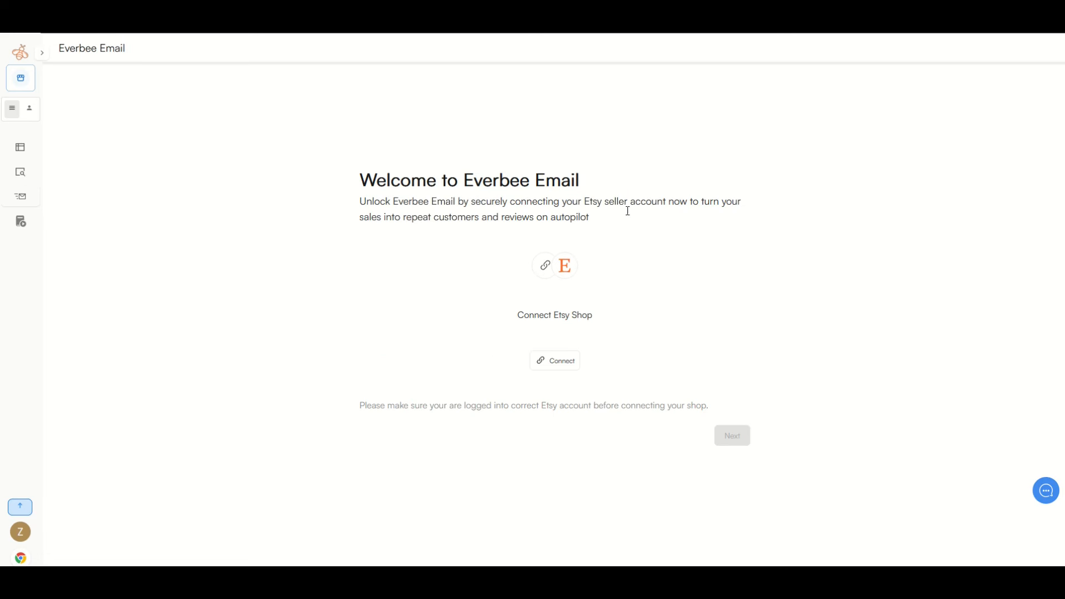
mouse_move(444, 197)
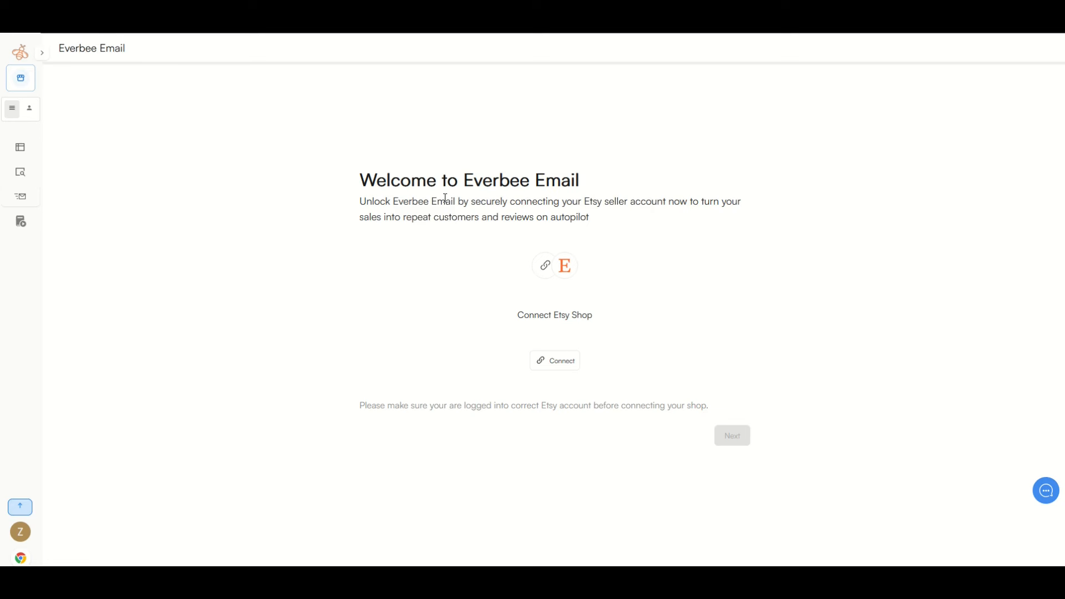
mouse_move(362, 241)
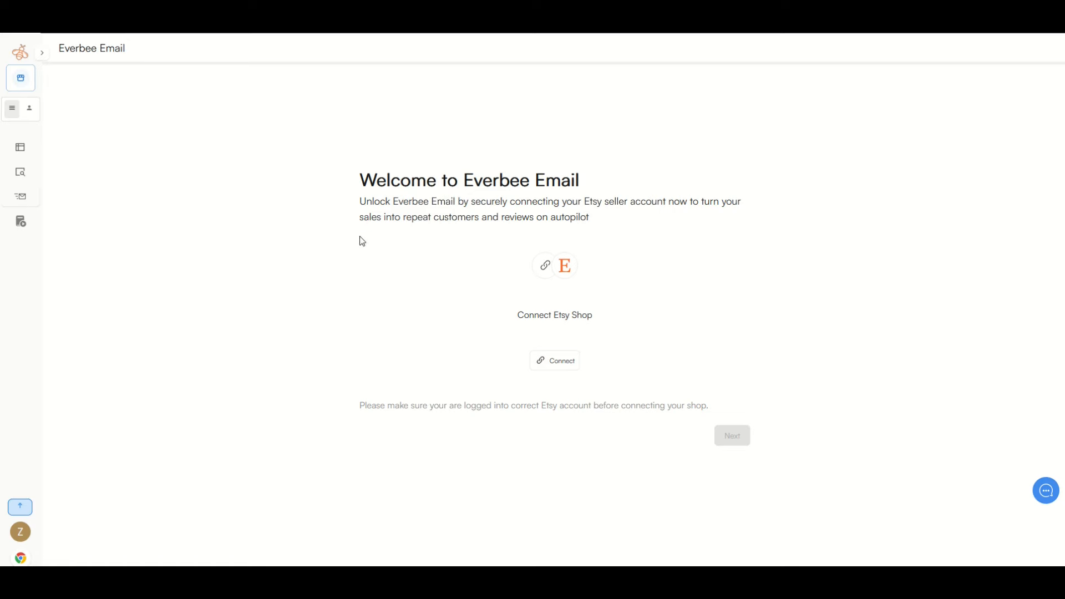
mouse_move(335, 329)
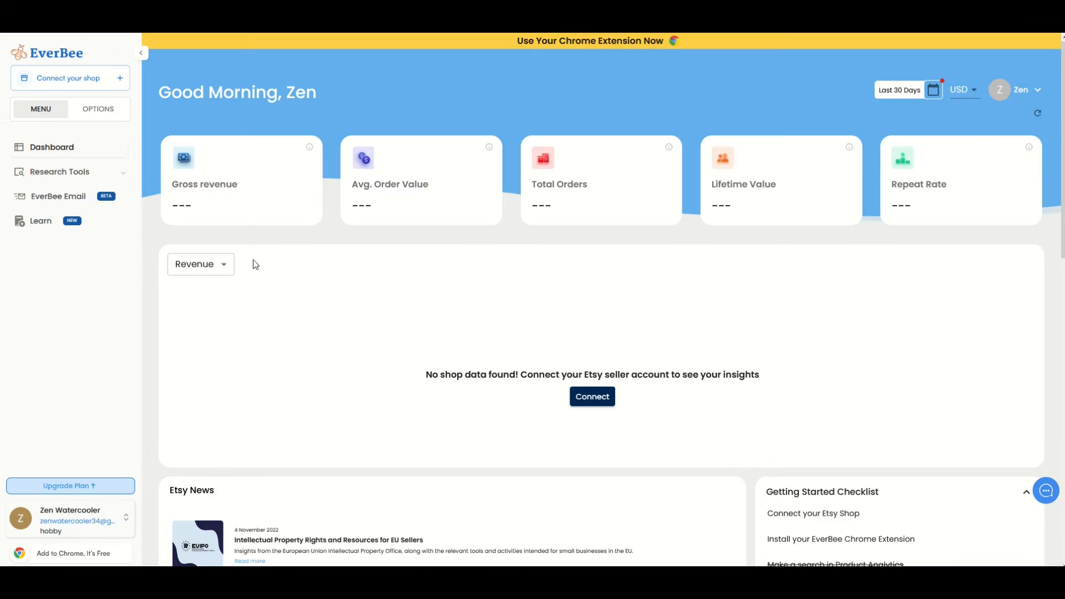
mouse_move(113, 303)
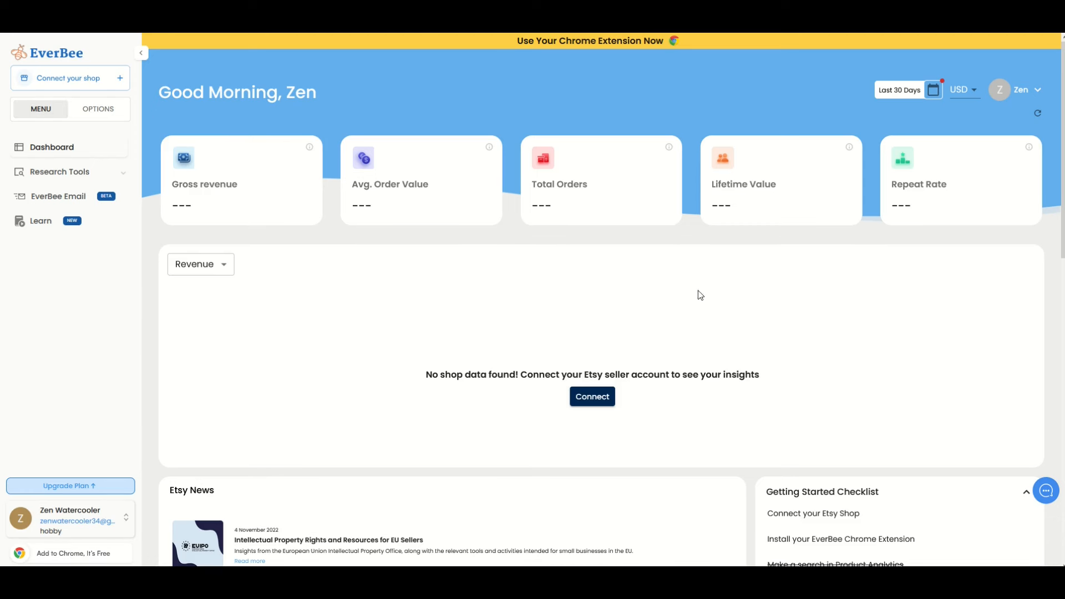
mouse_move(70, 529)
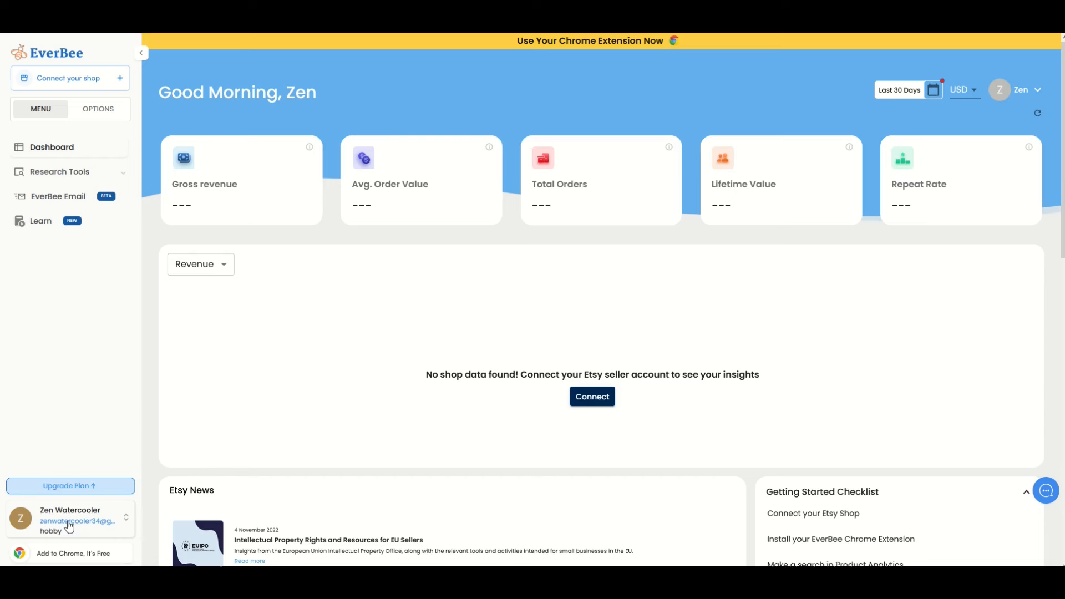
Browse the Hobby, Growth and Business upgrade plans, then go back to the Dashboard
click(70, 520)
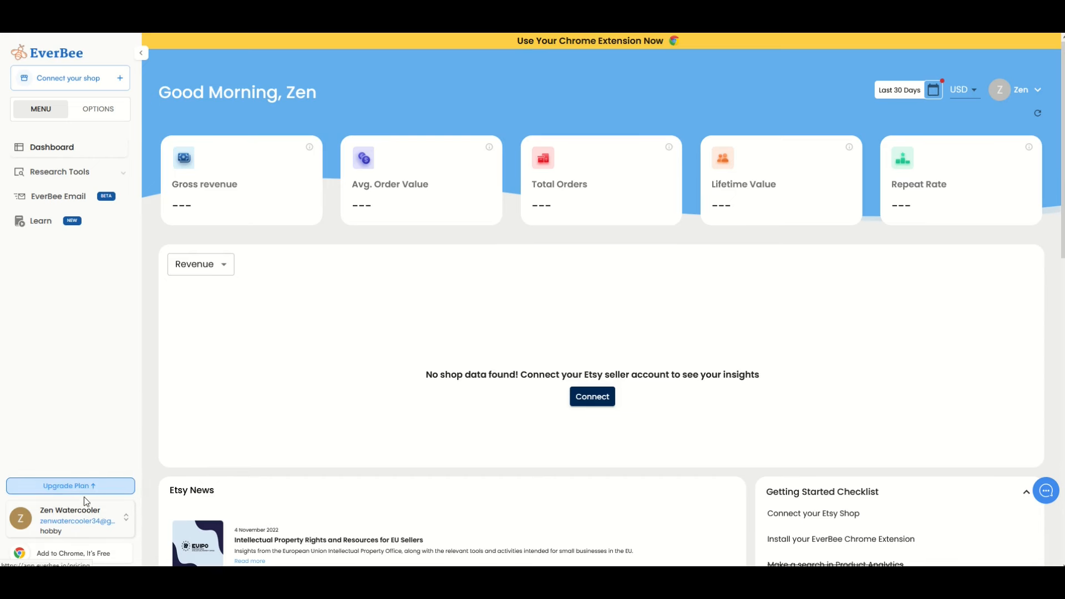
click(70, 488)
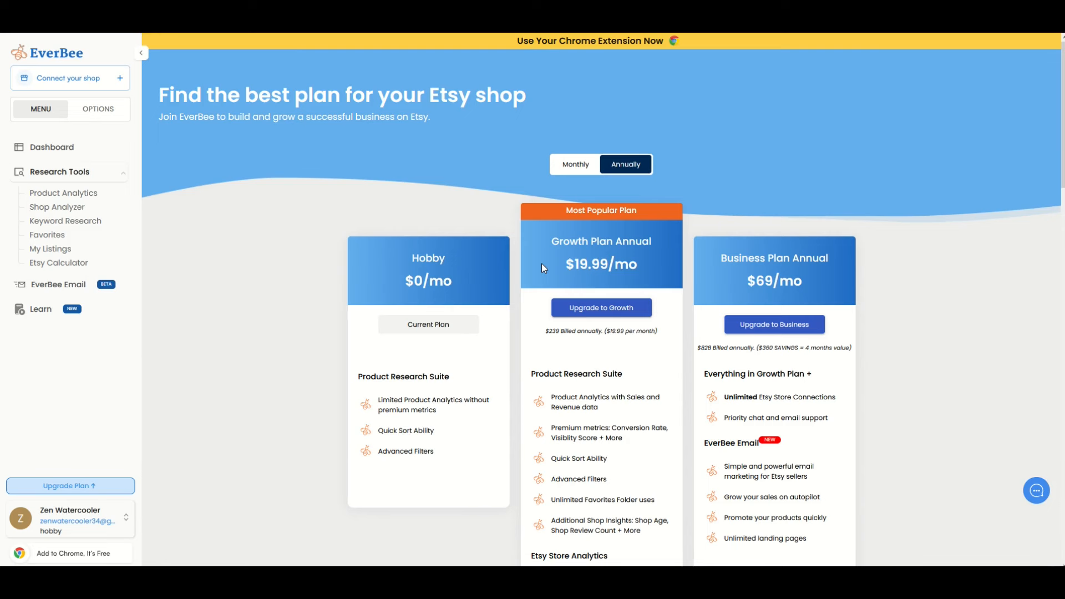
mouse_move(662, 266)
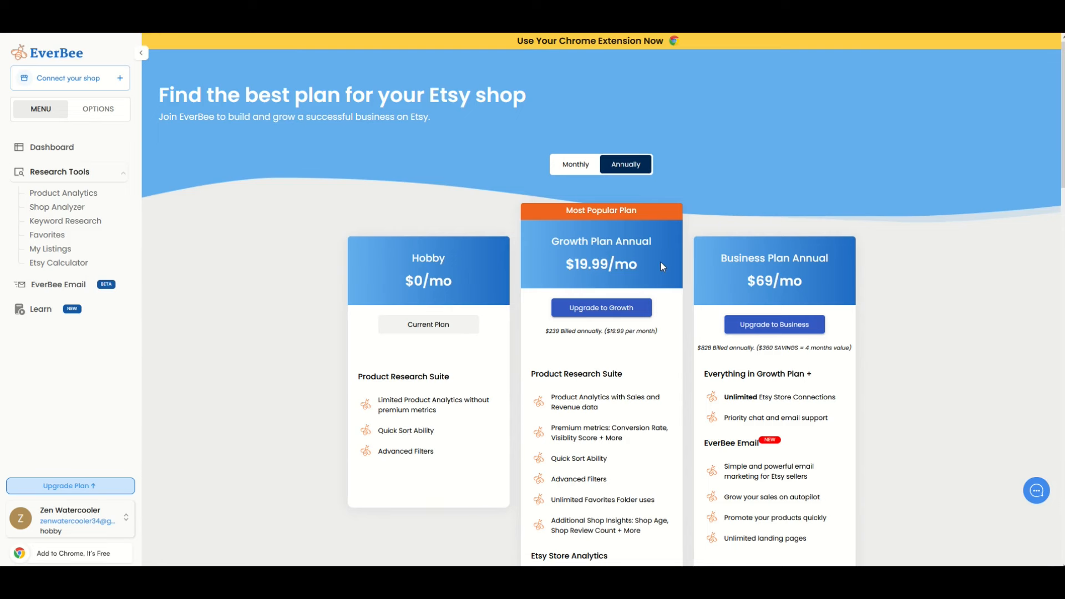
click(51, 146)
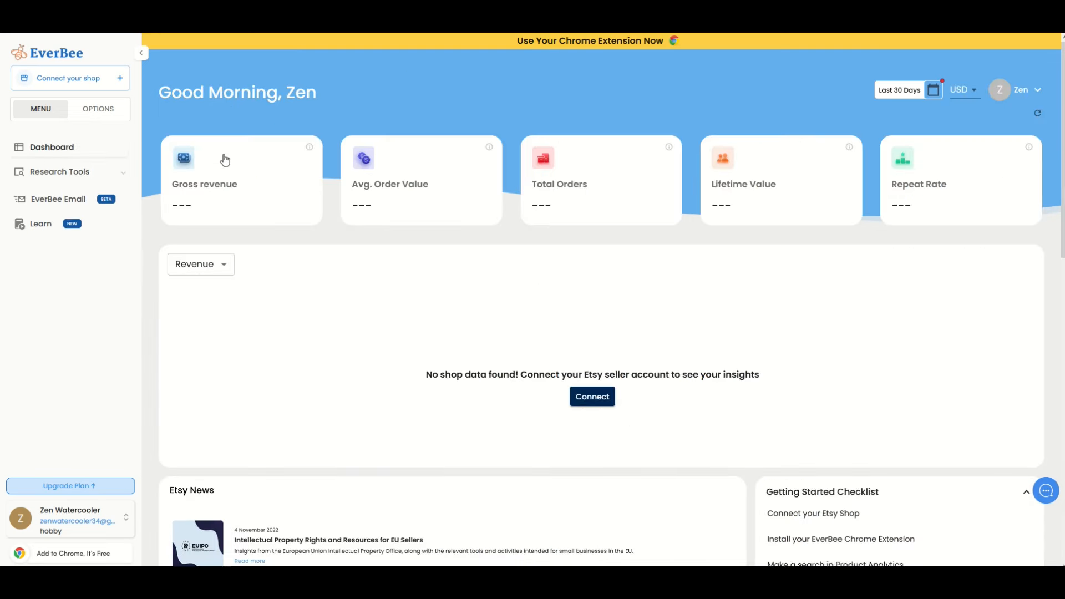
mouse_move(753, 278)
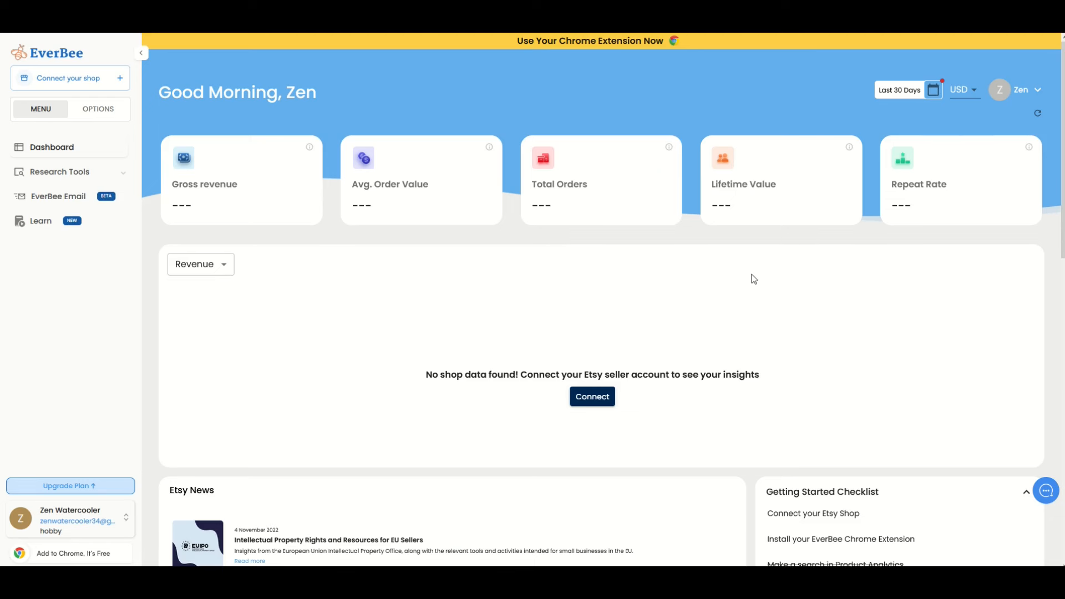